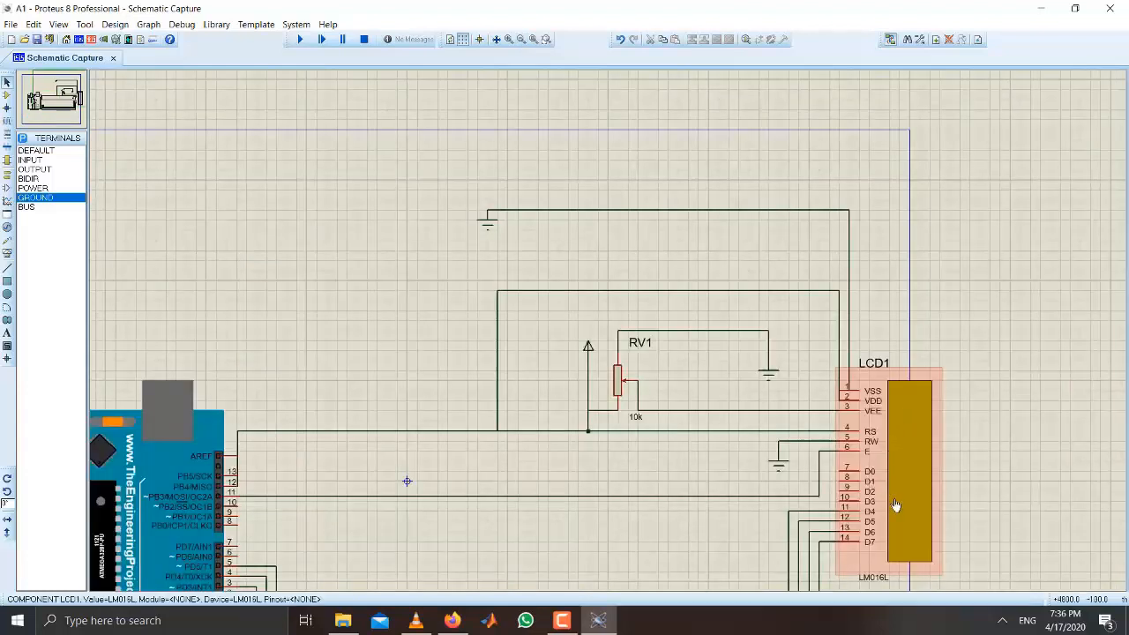
mouse_move(901, 473)
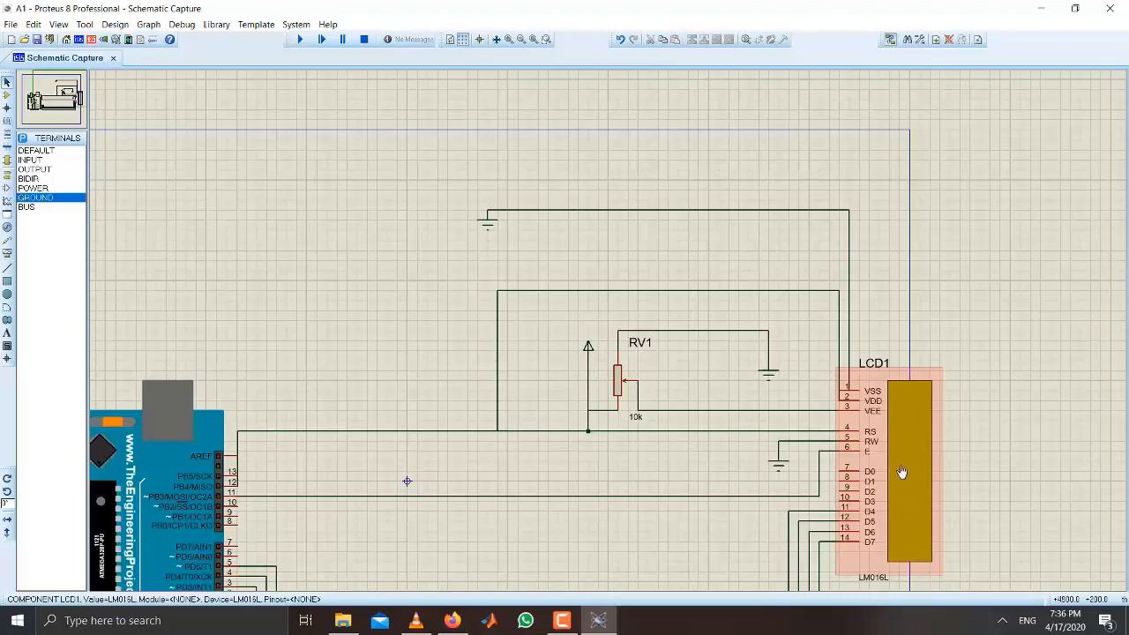
- Deselect LCD1 on the Proteus canvas and switch to the Arduino IDE with a blank sketch
left_click(966, 351)
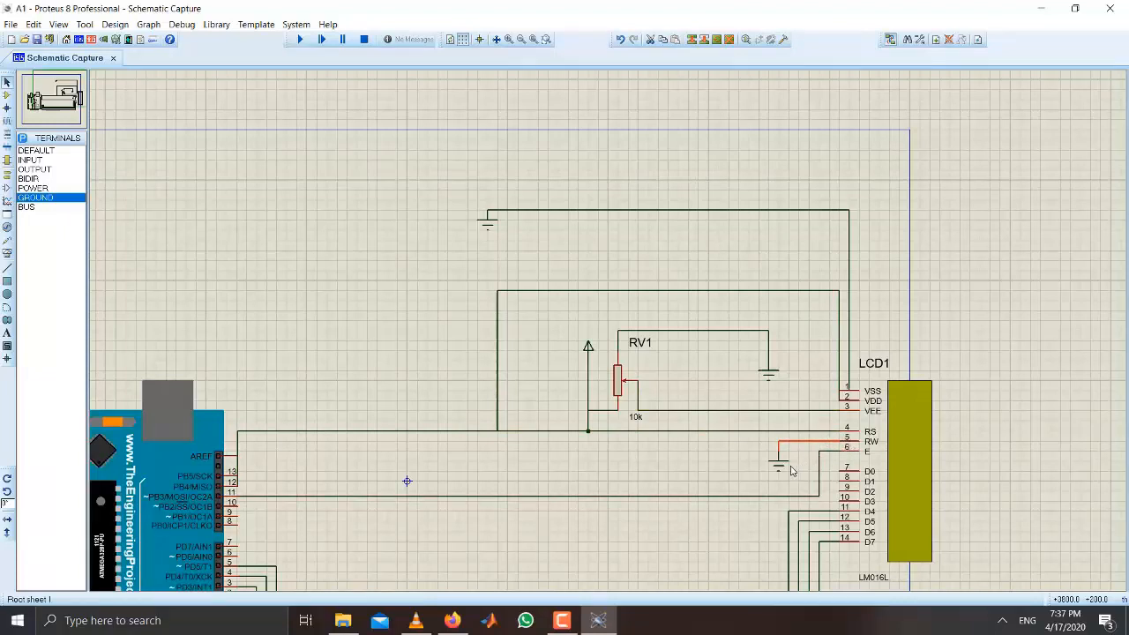
left_click(885, 459)
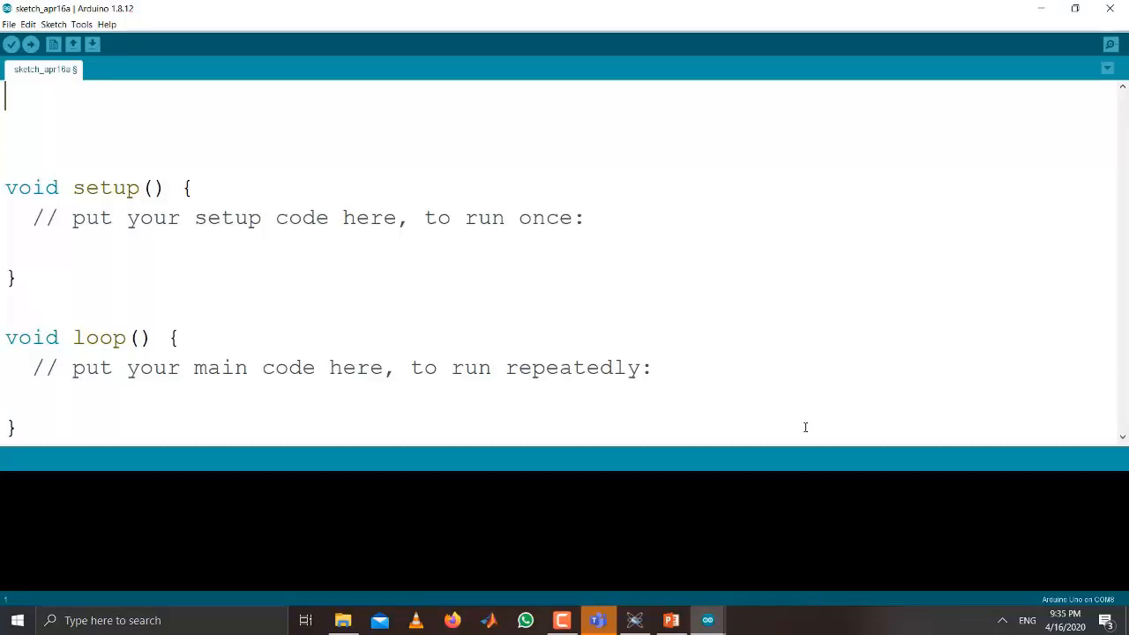
- Write #include<LiquidCrystal.h> on the first line and begin a const int declaration
type("#inv")
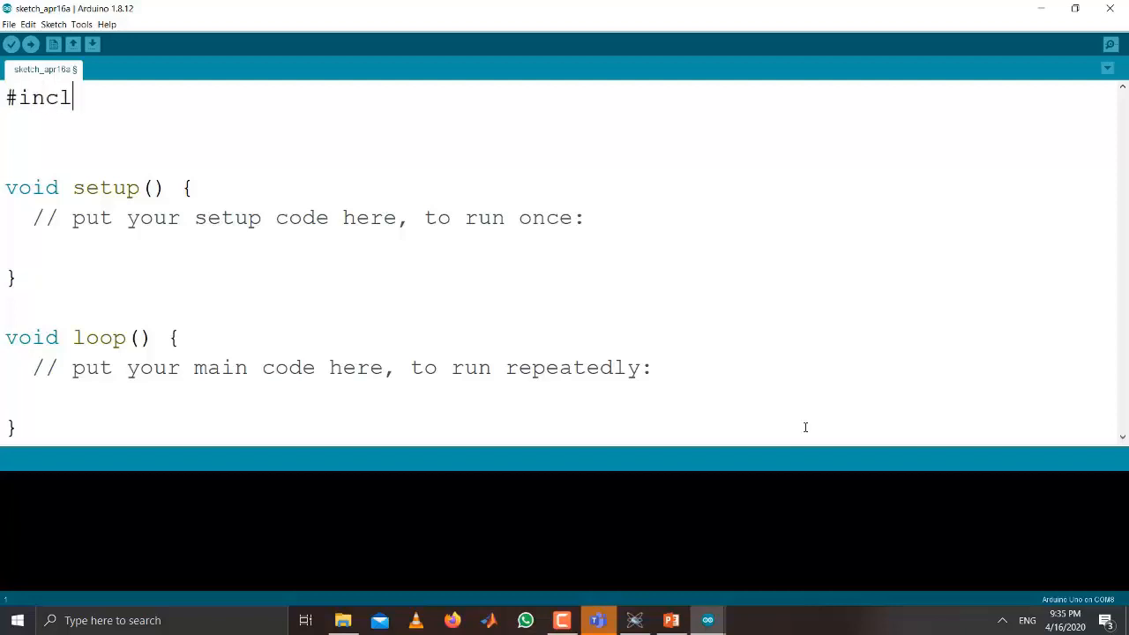
type("ude")
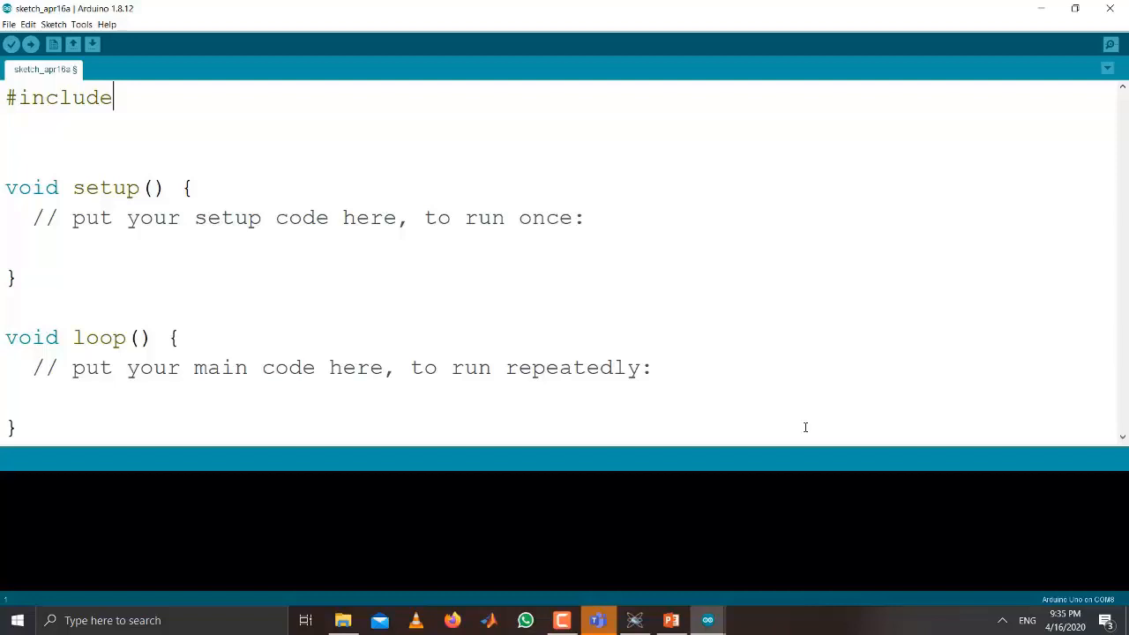
type("<Liqui")
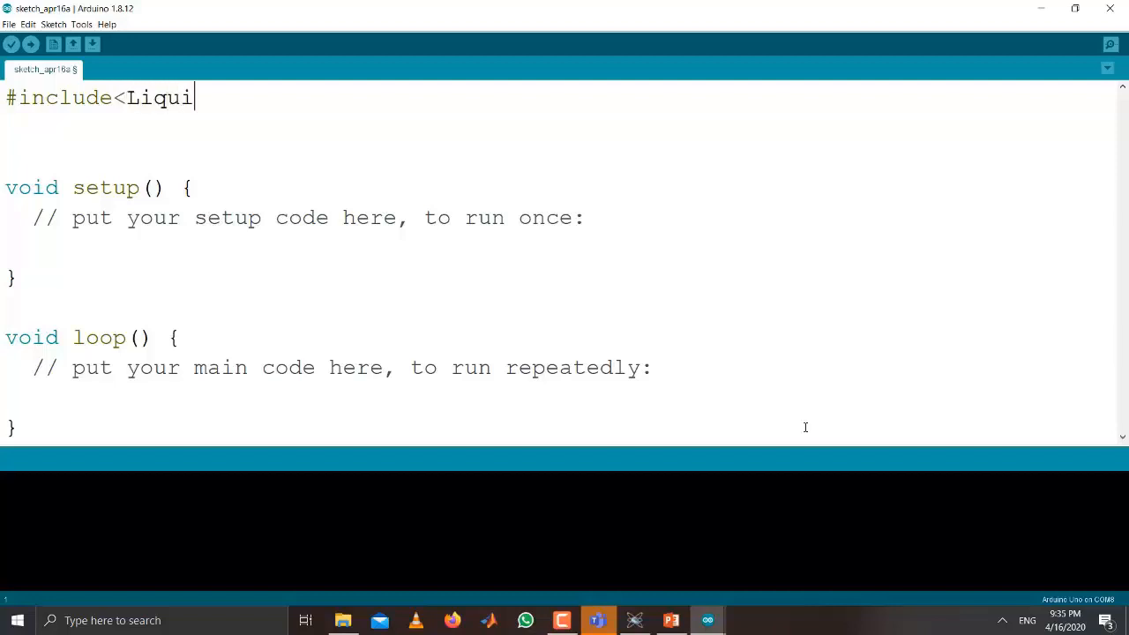
type("dCryst")
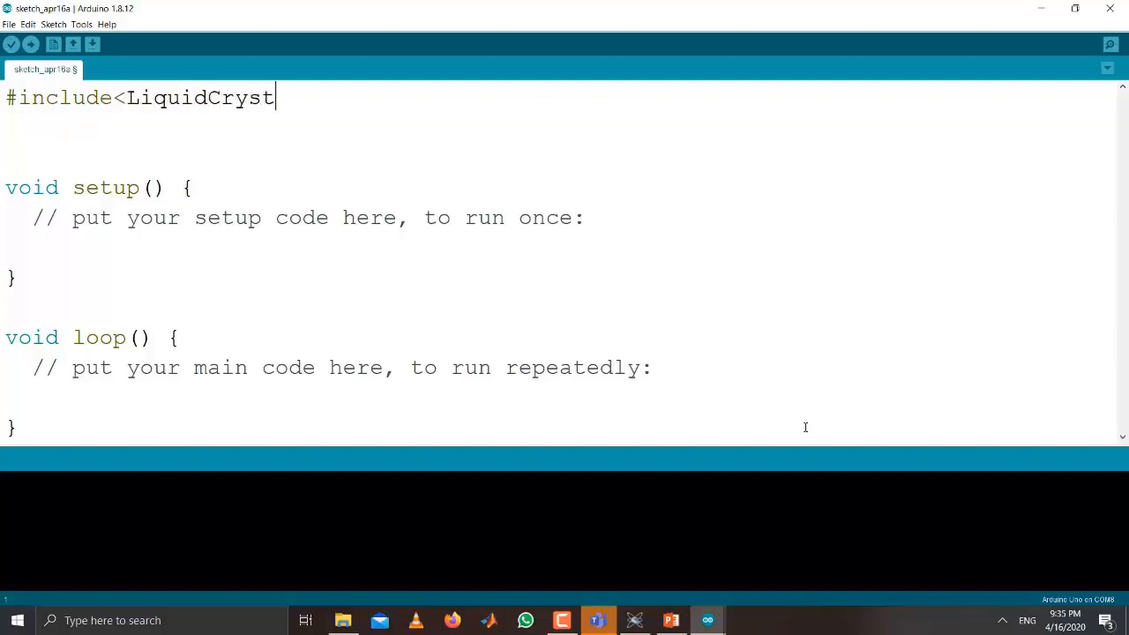
type("al.h")
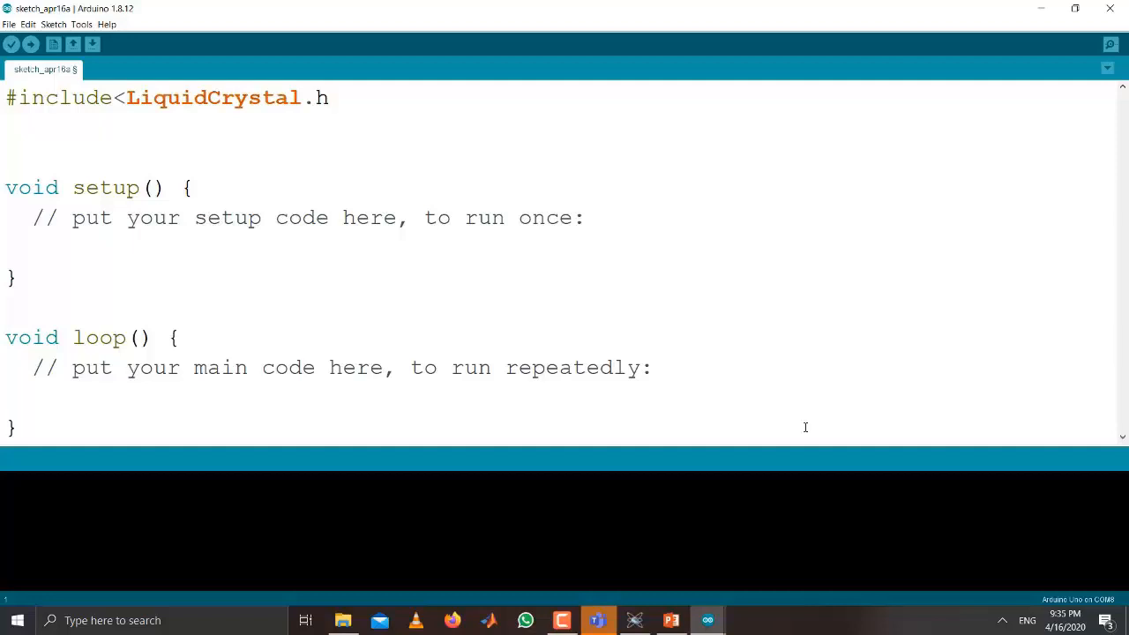
type(">")
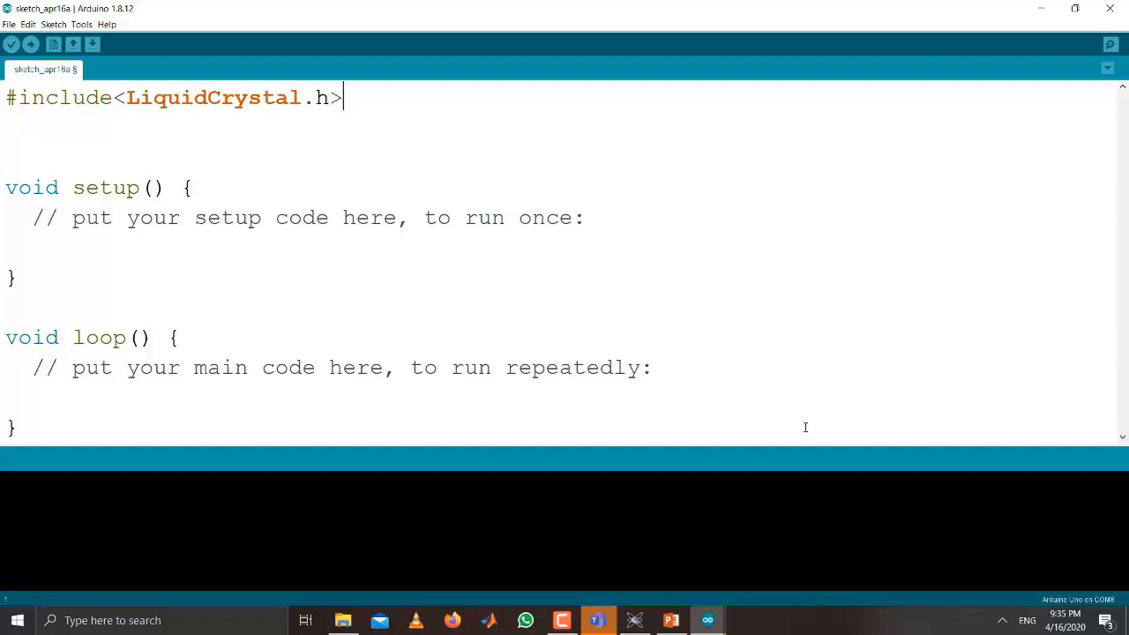
type("const int")
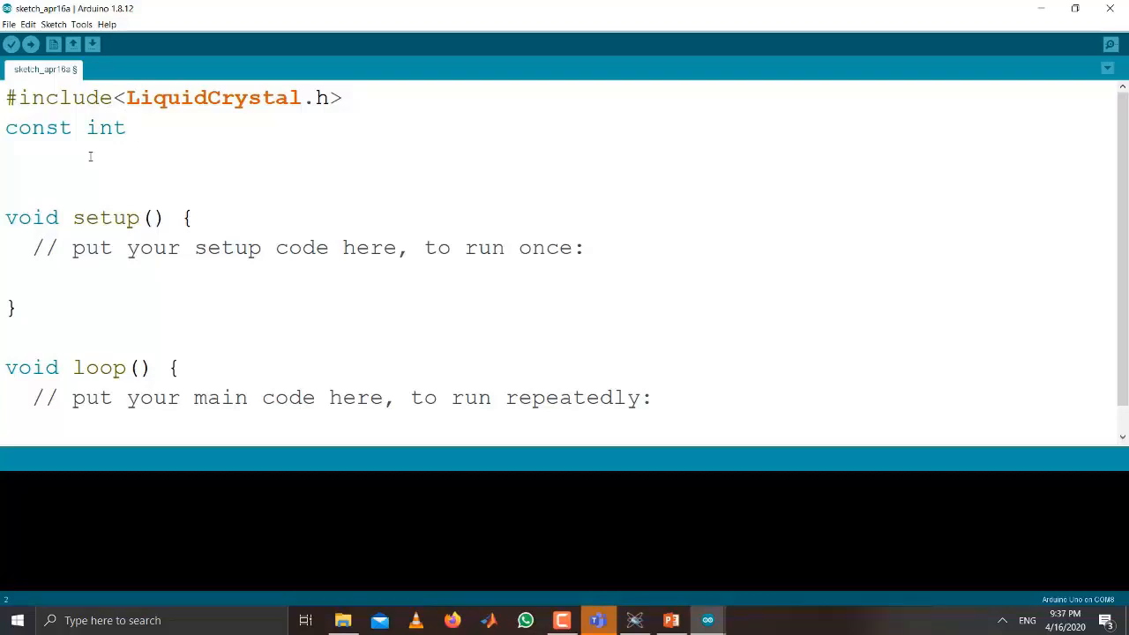
- Declare pin constants rs=12, en=11, d4=5, d6=3, d7=2 as const int
type("rs=1")
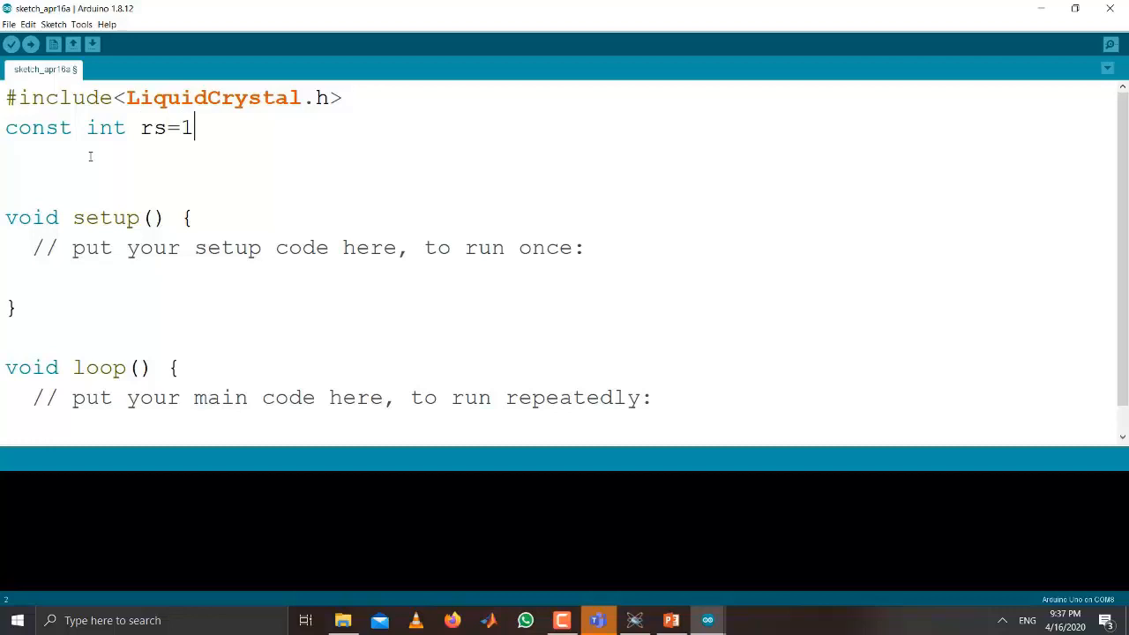
type("2, en=1")
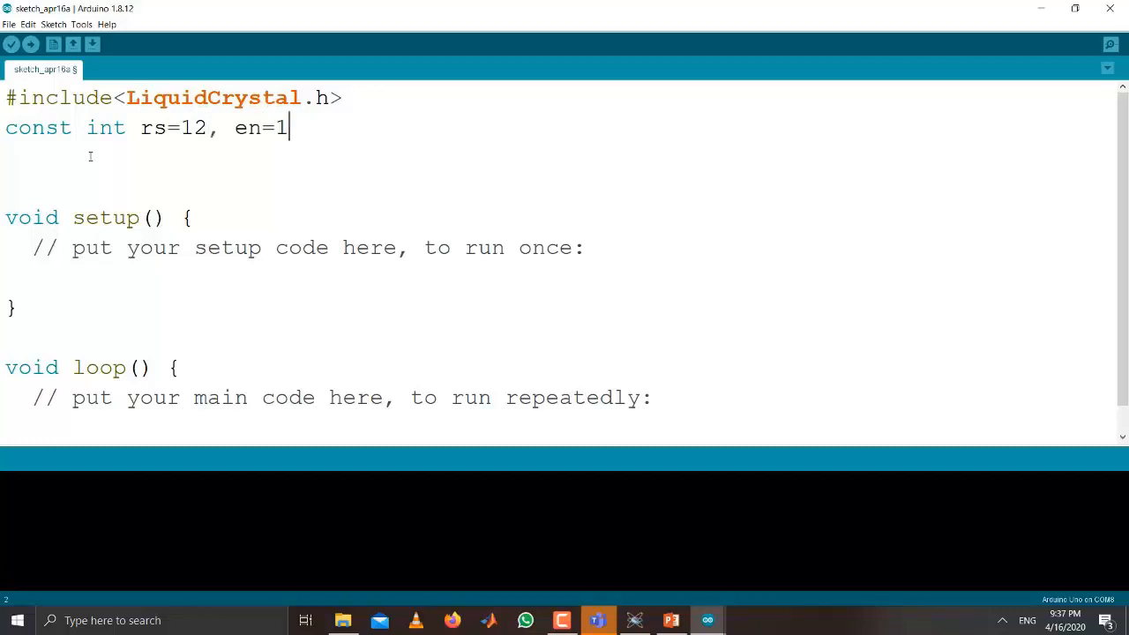
type("1,d4=")
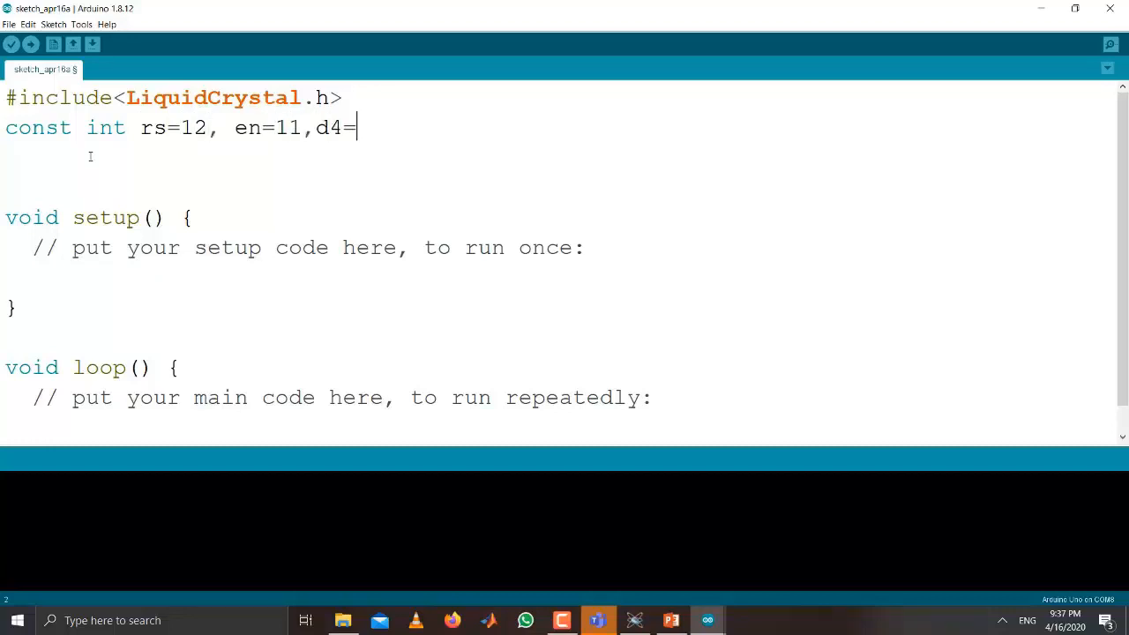
type("5, d")
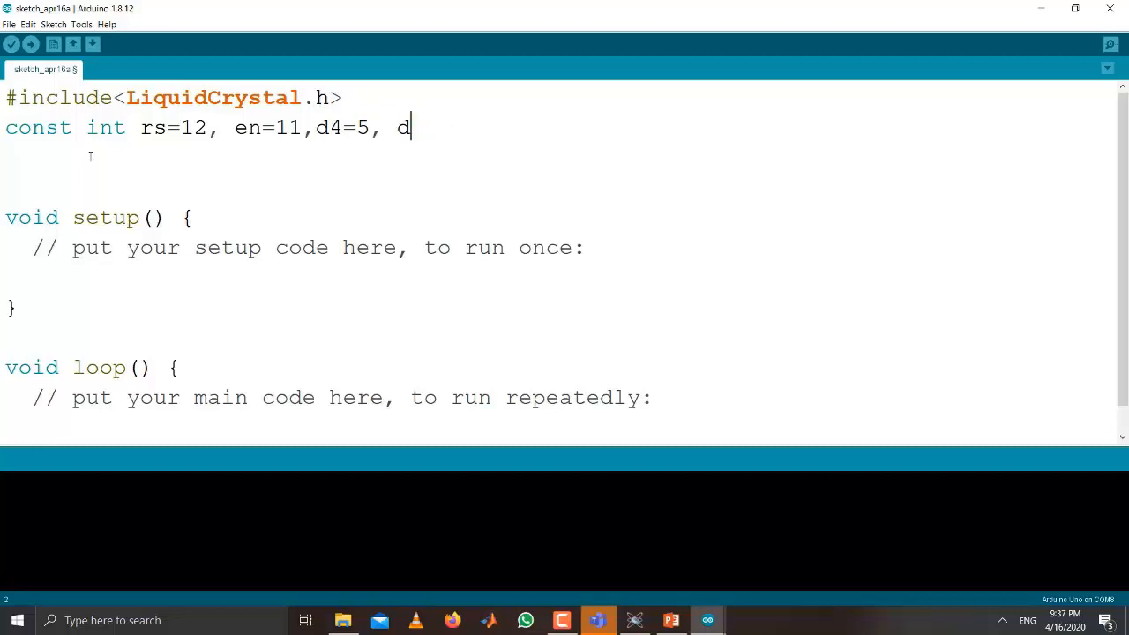
type("6=3, d7=")
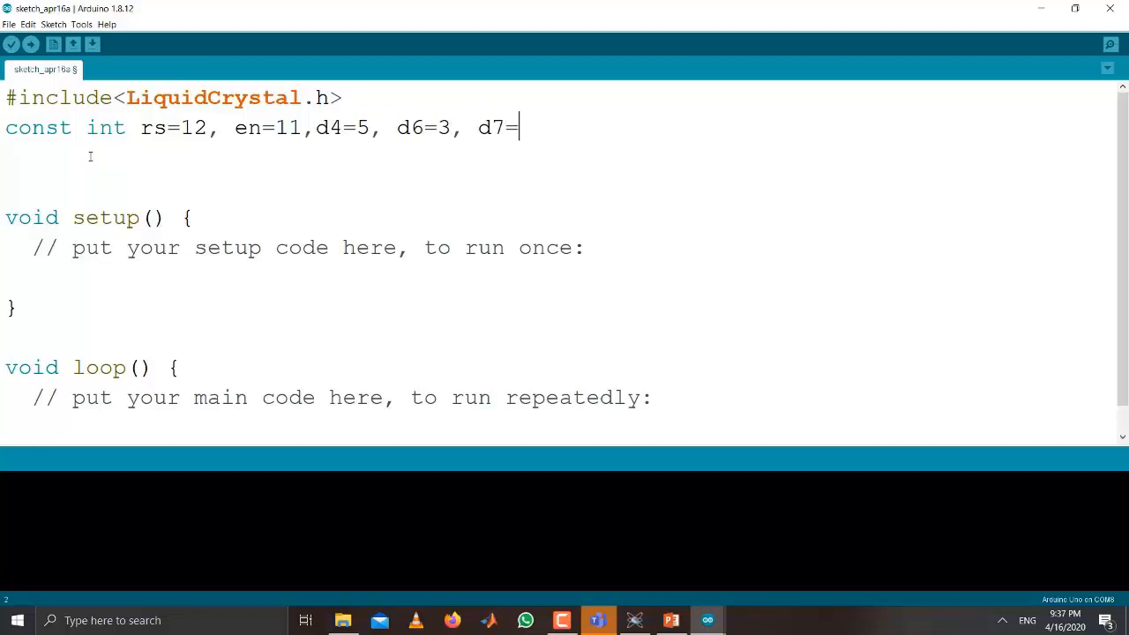
type("2;")
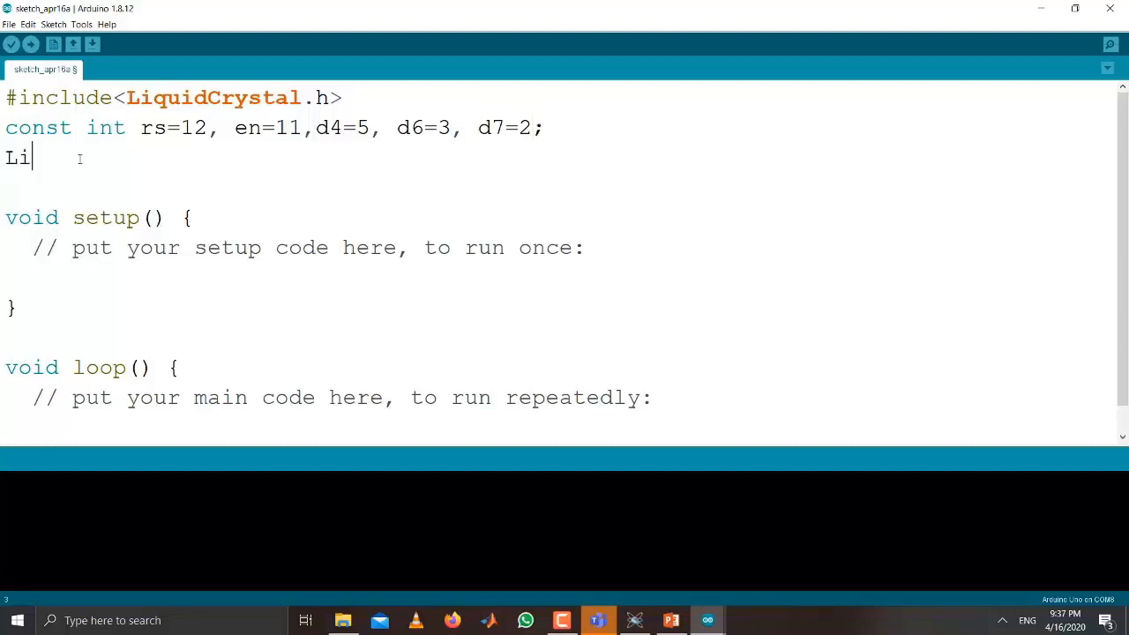
- Declare LiquidCrystal lcd(rs,en,d4,d5,d6,d7); below the pin constants
type("quidCr")
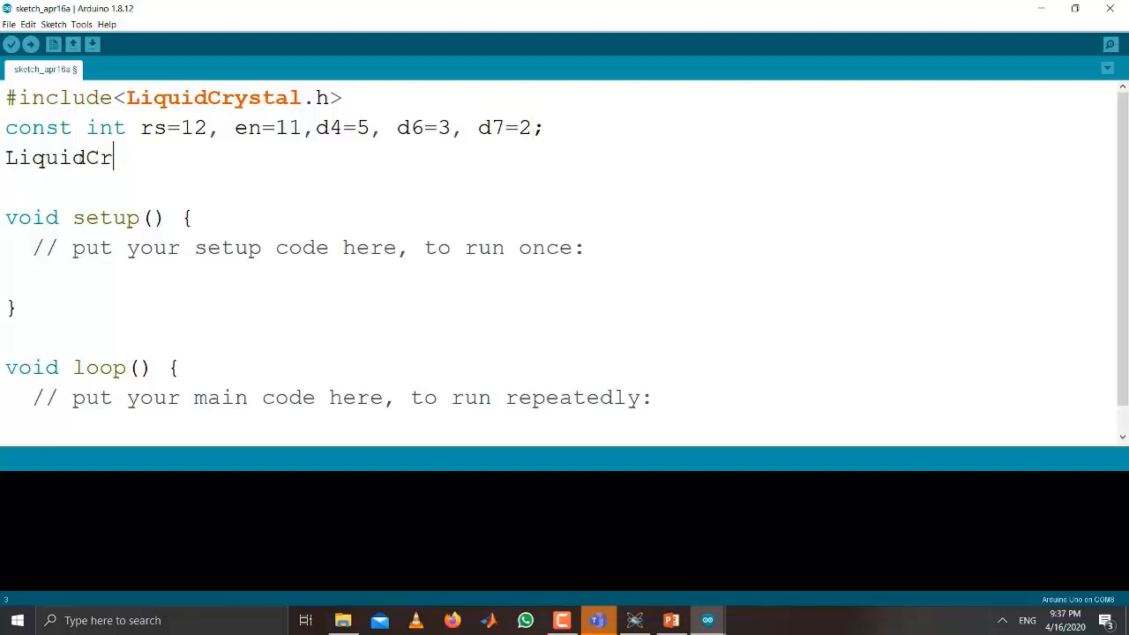
type("ystal")
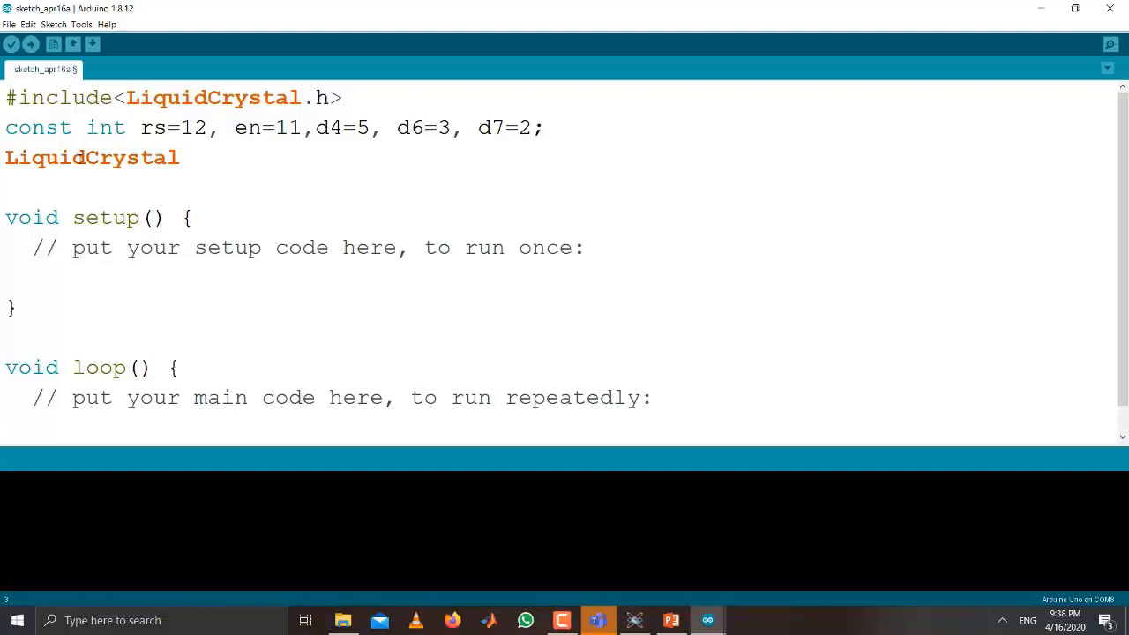
type("(")
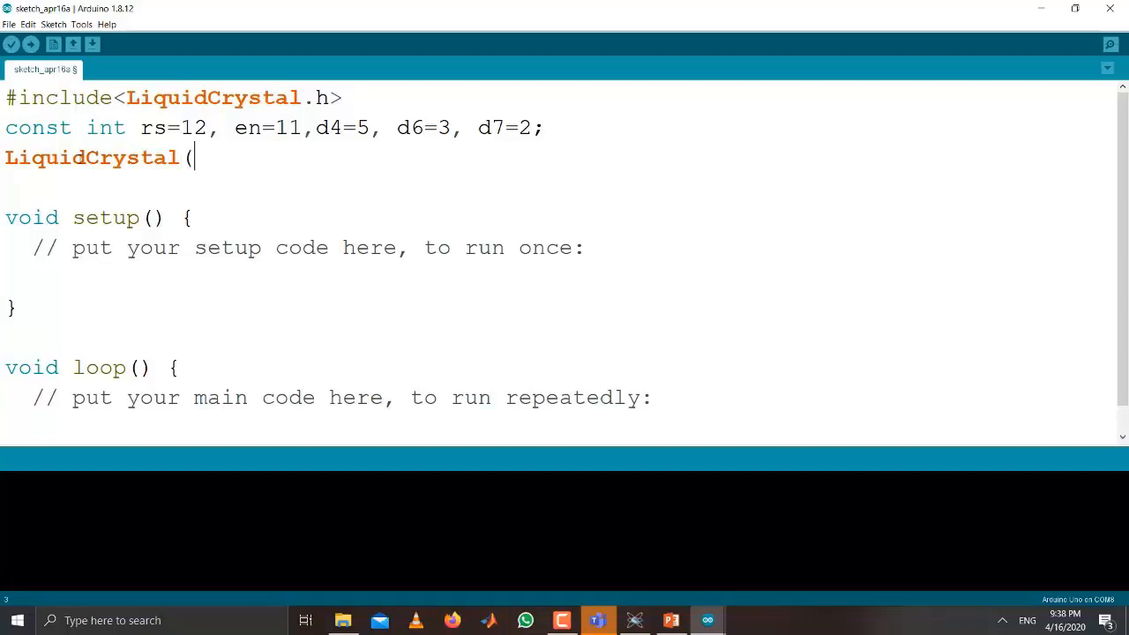
type("lcd")
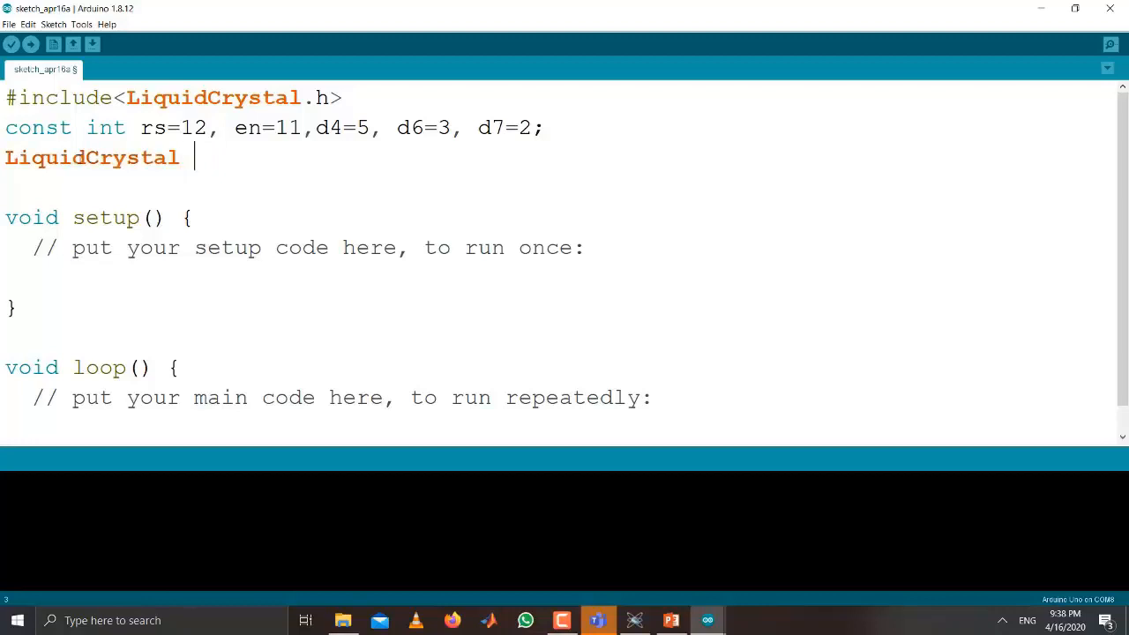
type("lcd")
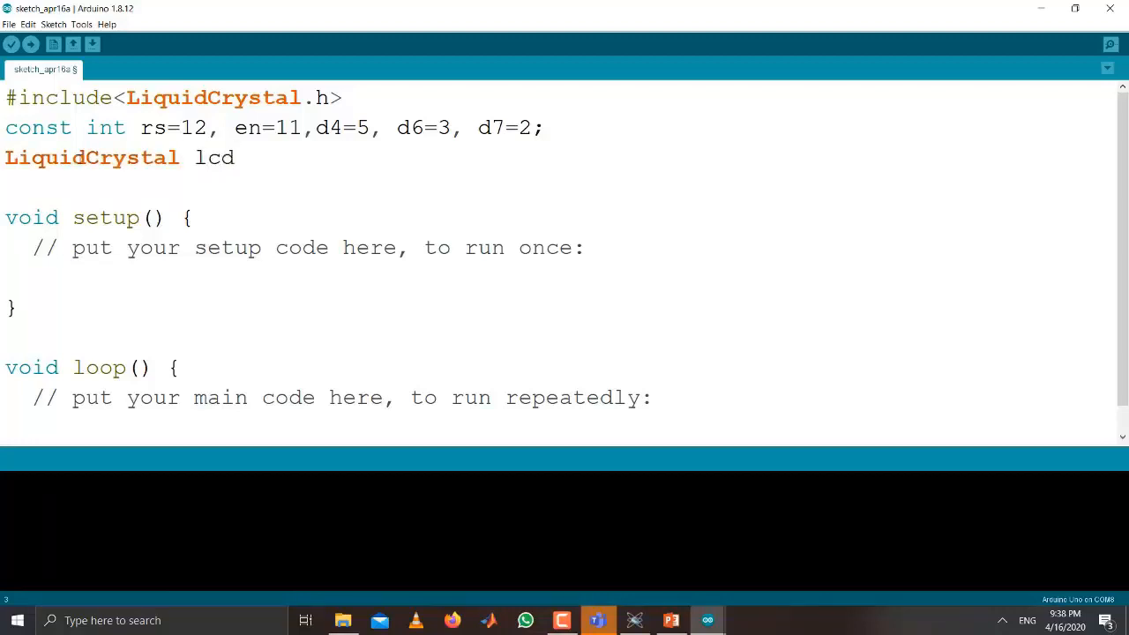
type("(")
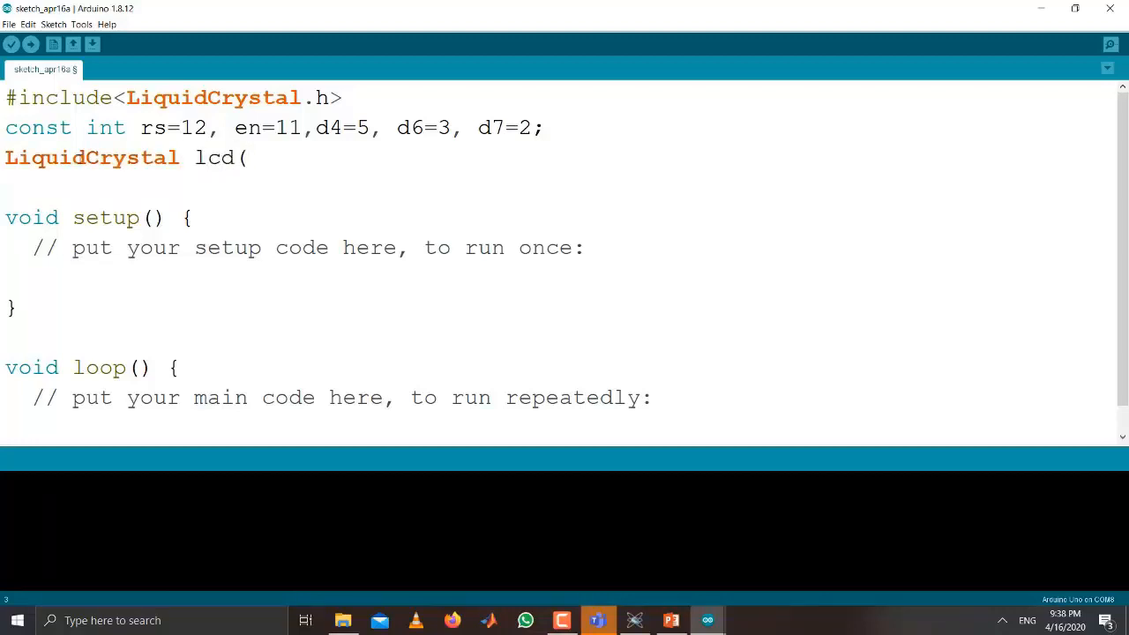
type("r")
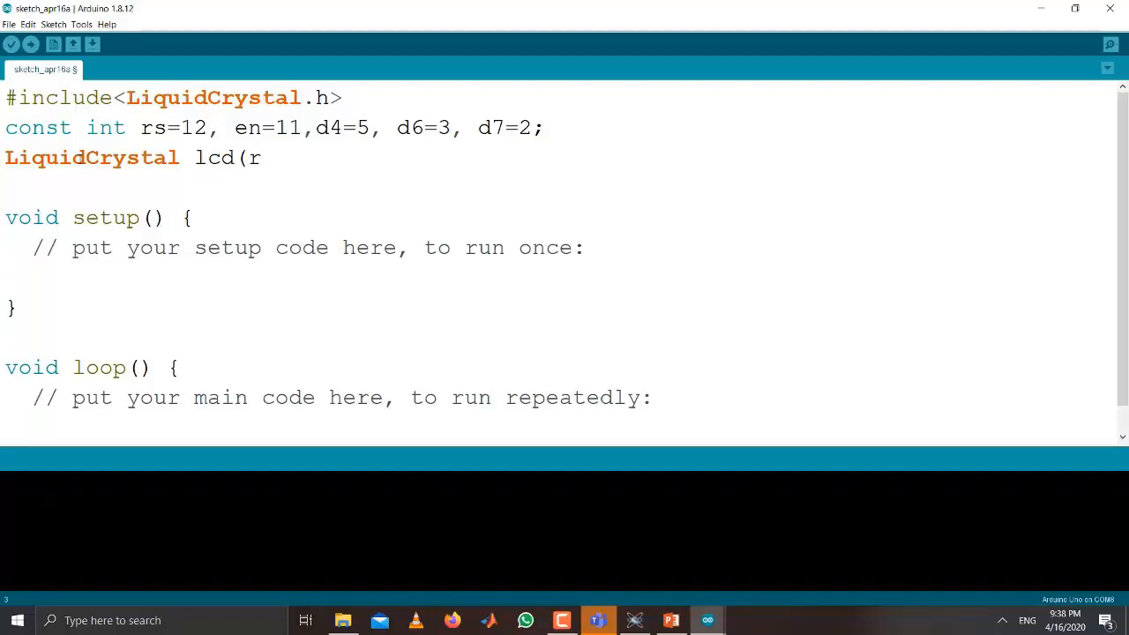
type("s,e")
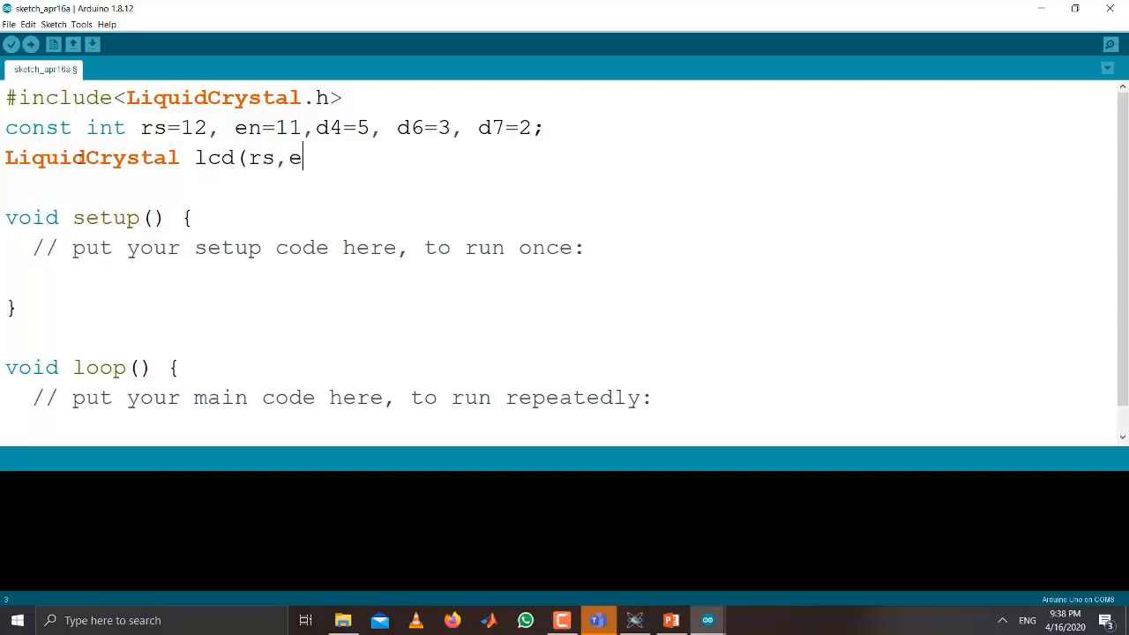
type("n")
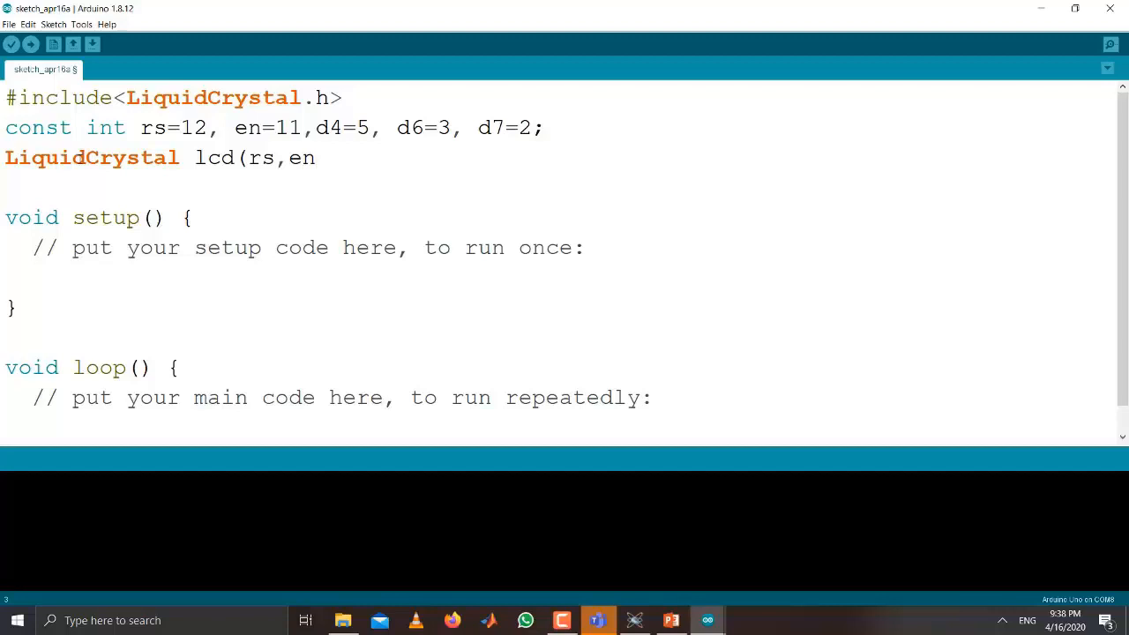
type(",d4")
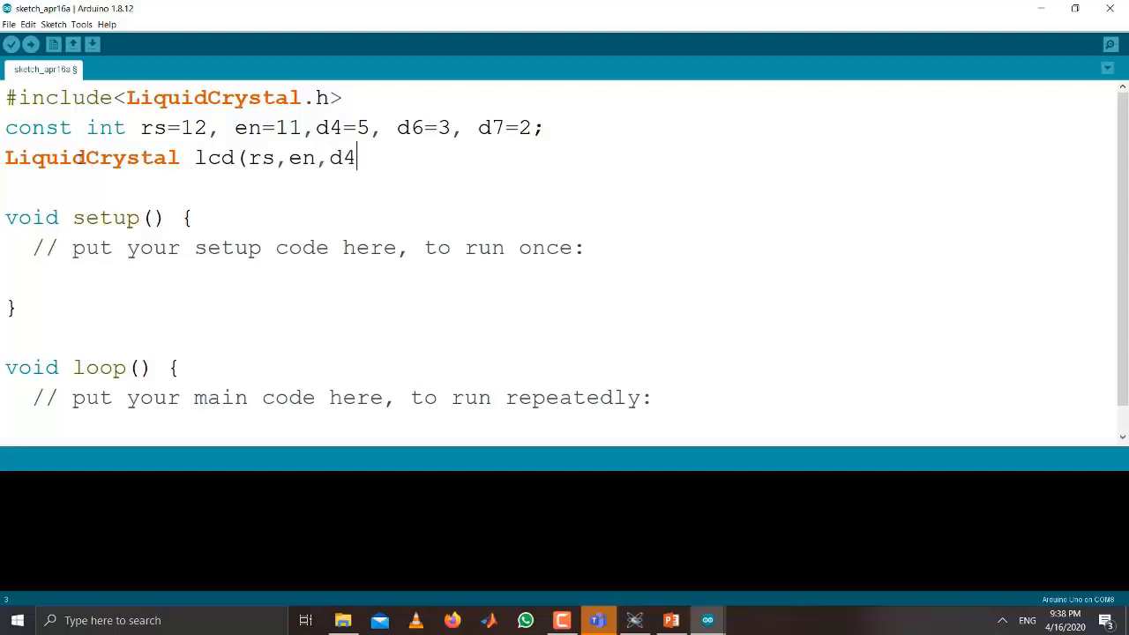
type(",d5,")
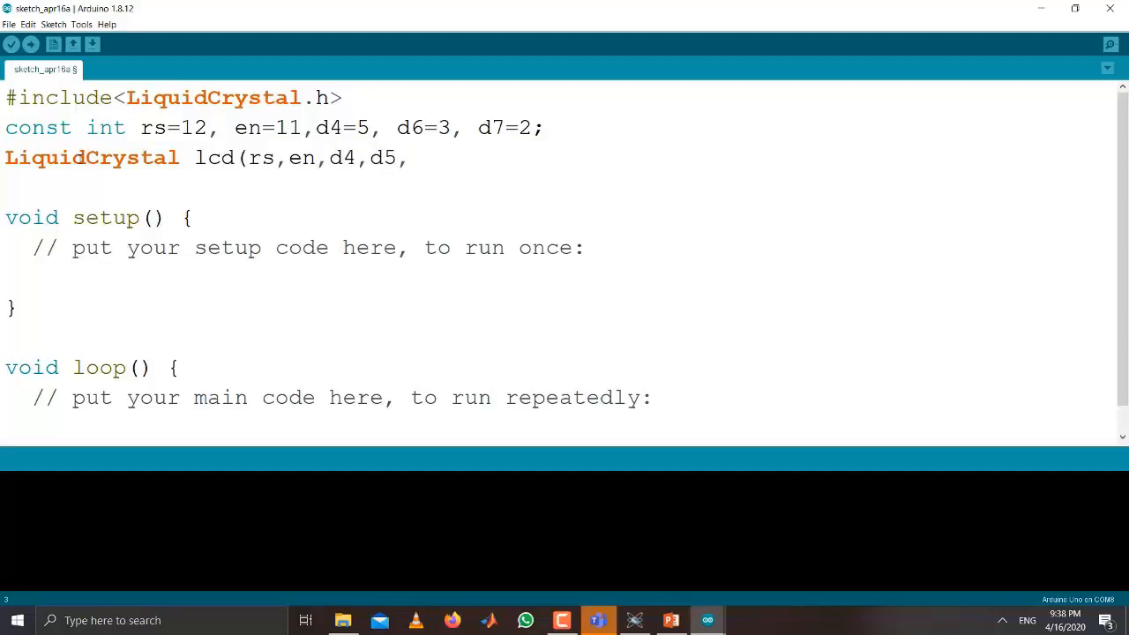
type("d6")
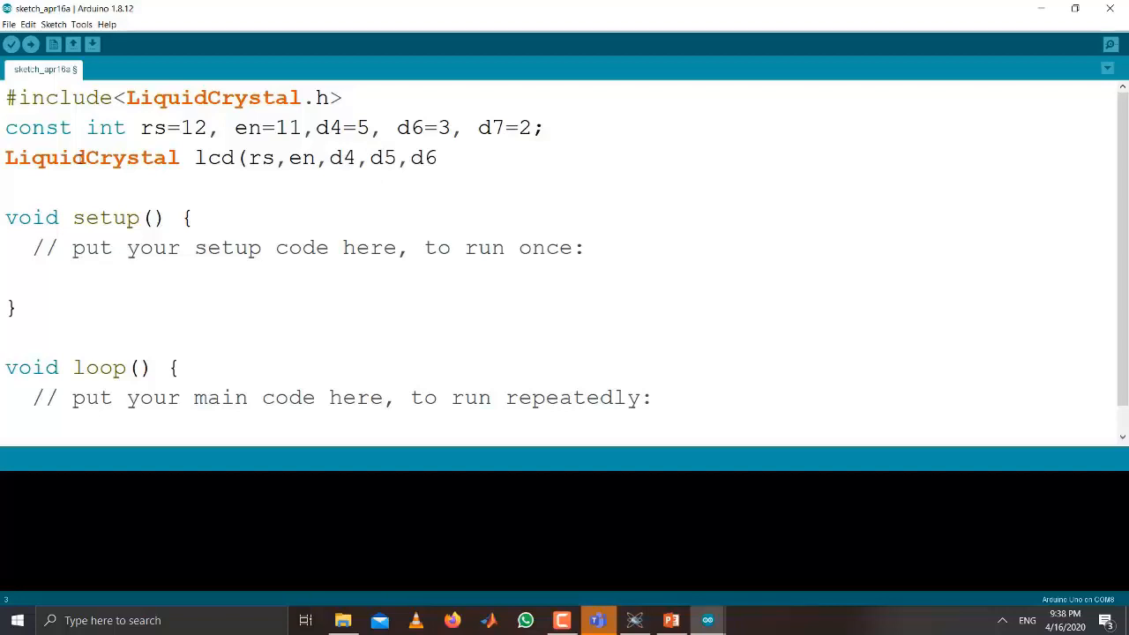
type(",d7")
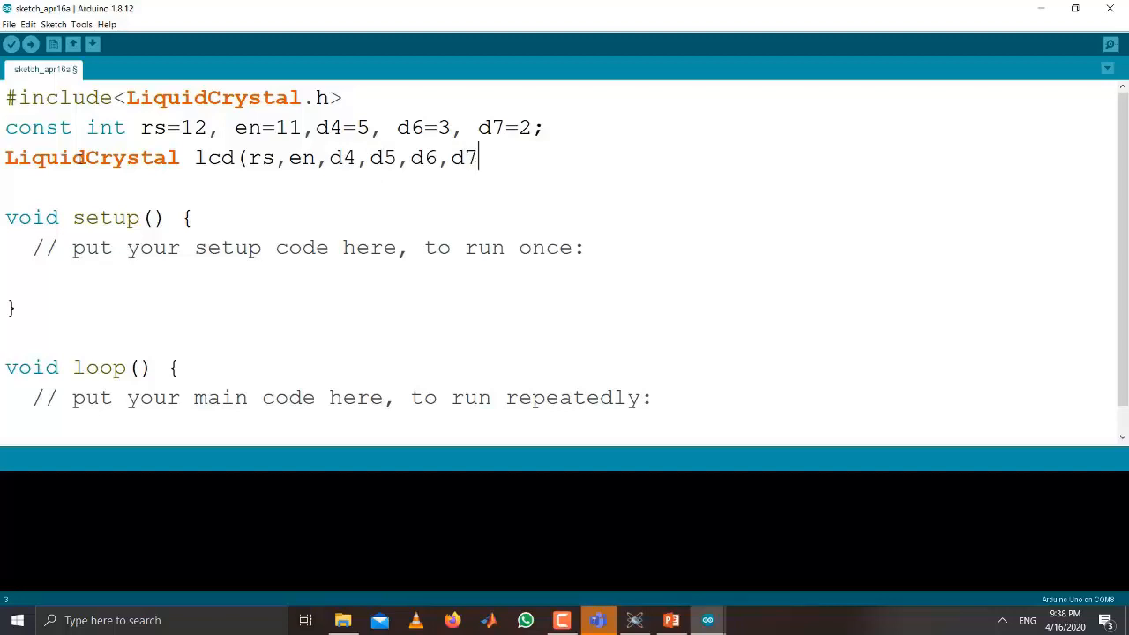
type(");")
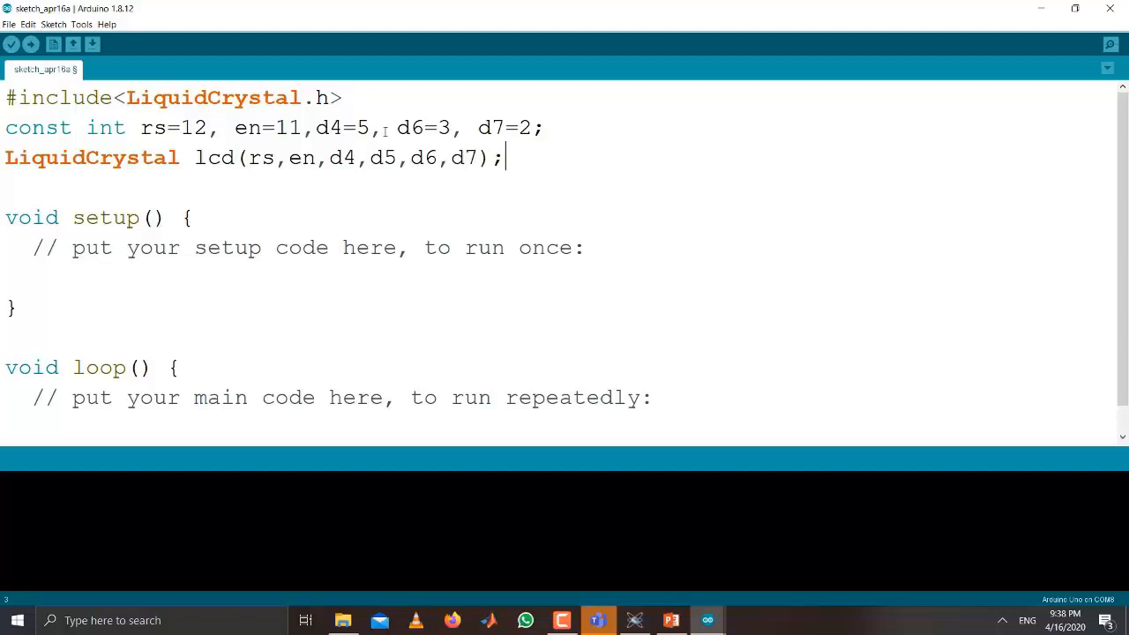
- Add the missing d5 constant to the const int pin declaration line
type("d5=4,")
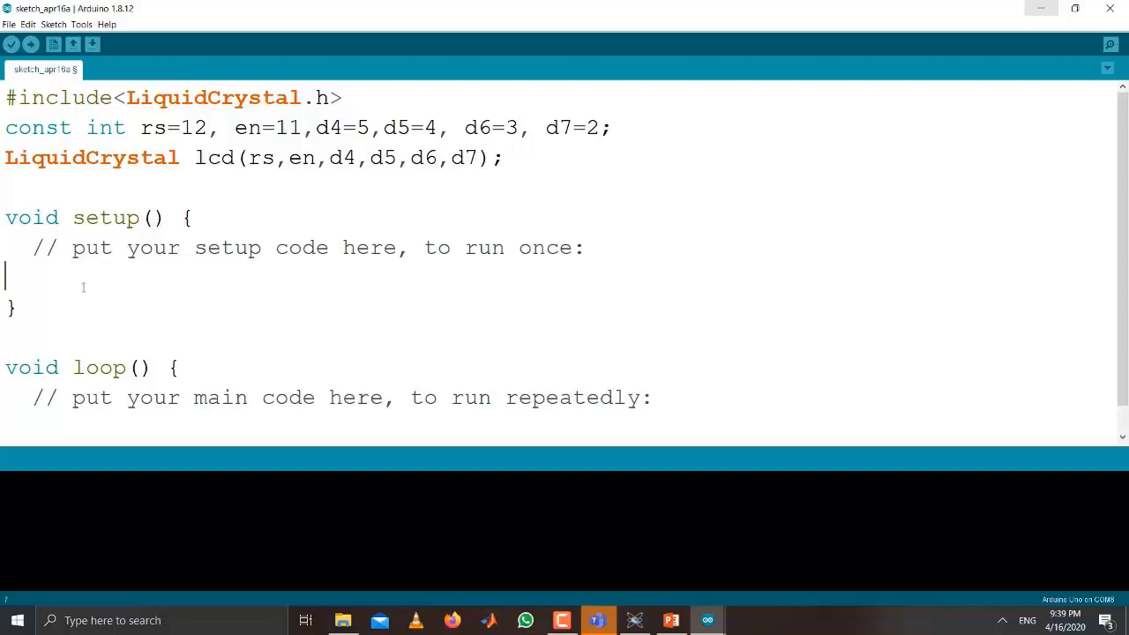
- In setup(), initialise the 16x2 LCD with lcd.begin(16,2);
type("l")
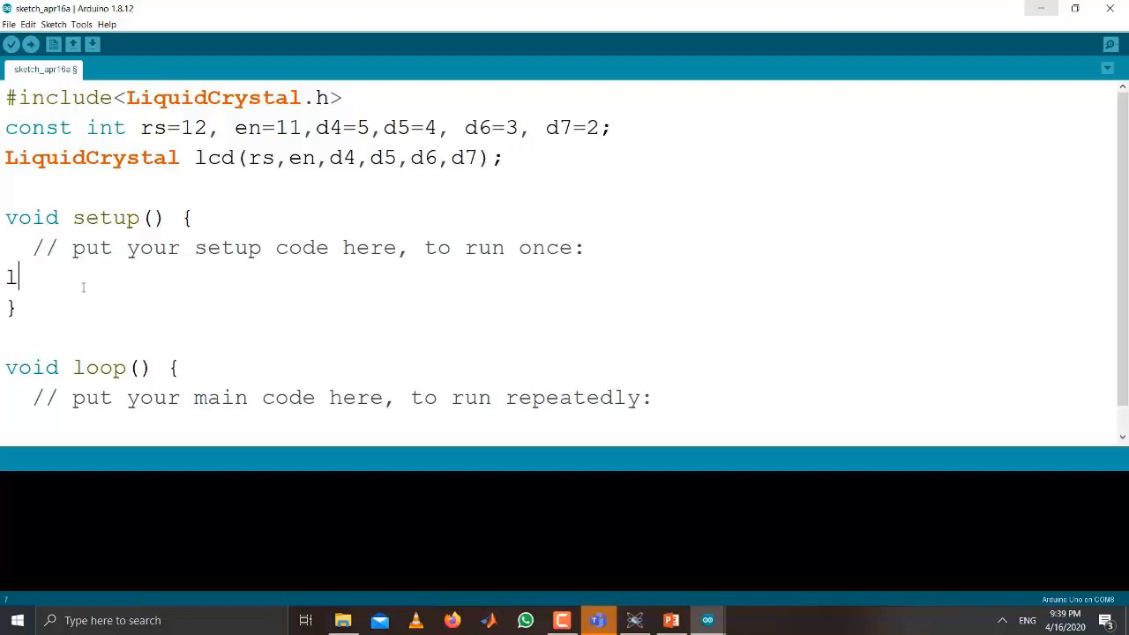
type("cd.")
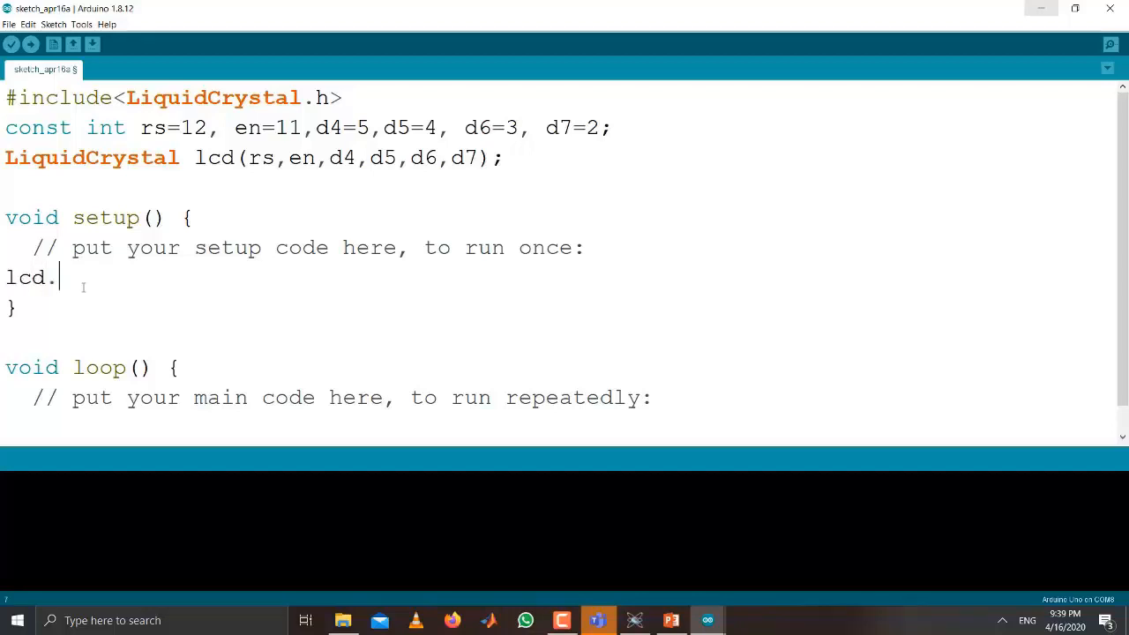
type("begin")
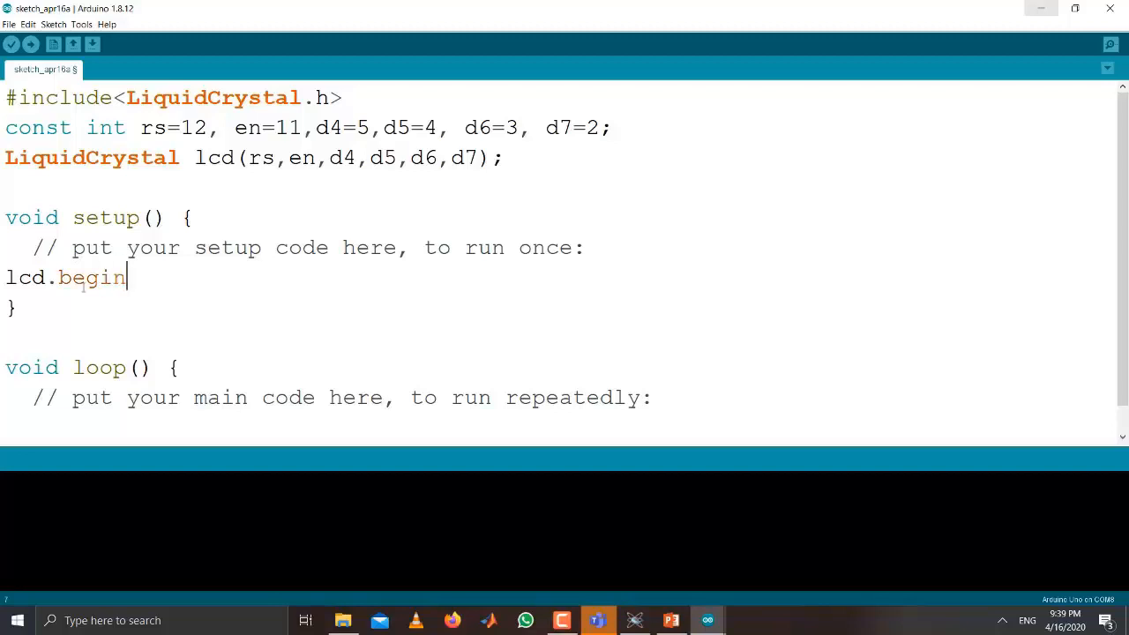
type("(16,")
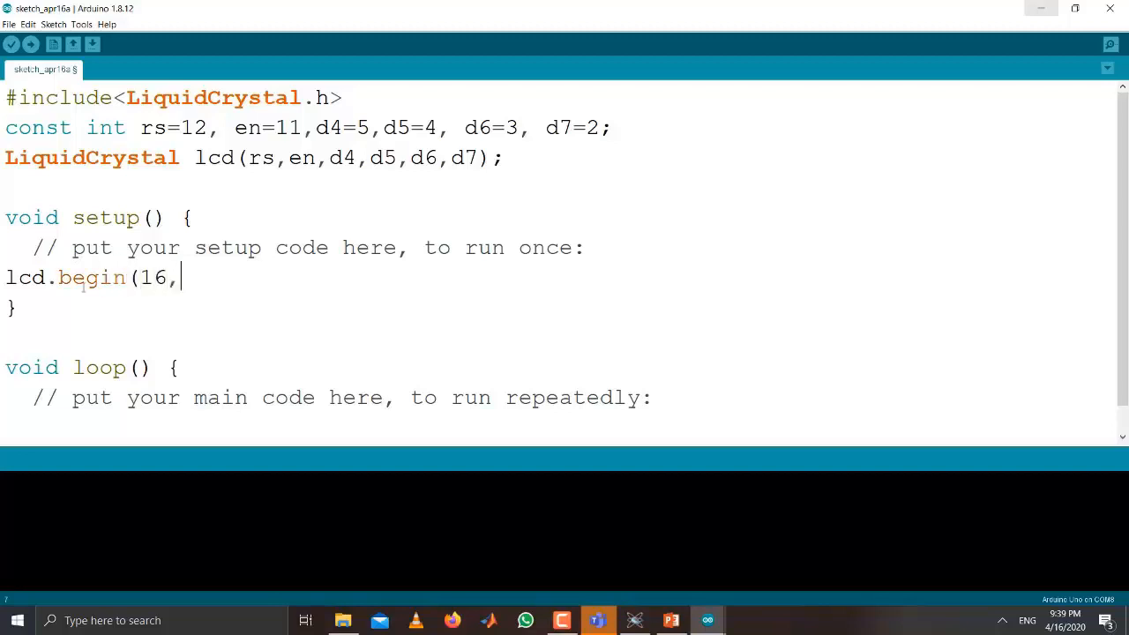
type("2);")
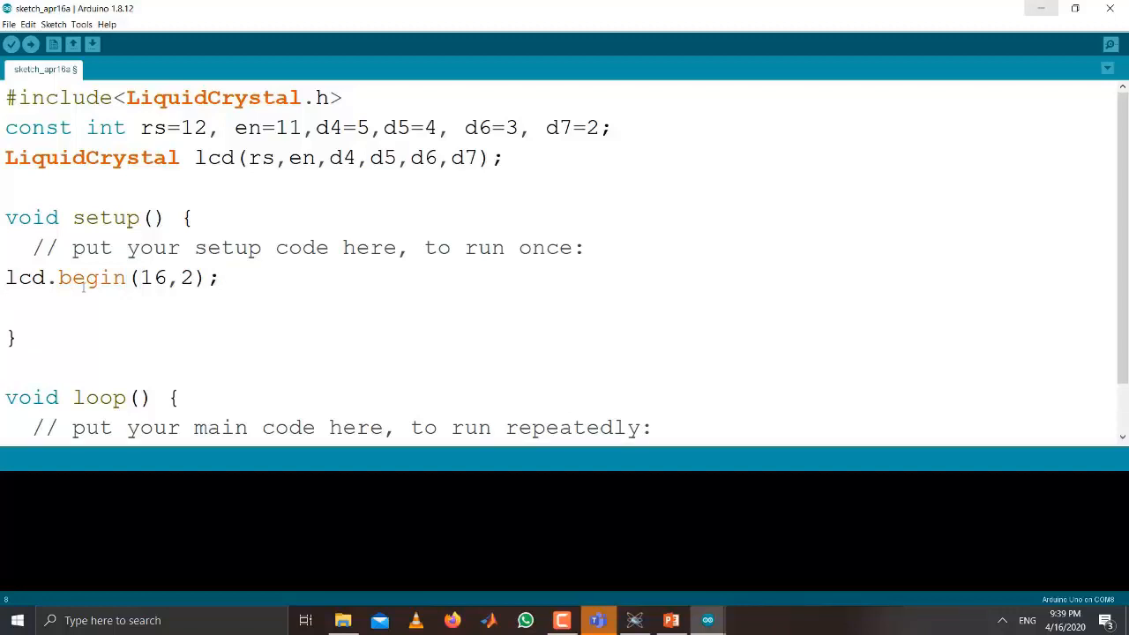
- In setup(), print "First Code" to the LCD with lcd.print("First Code");
type("l")
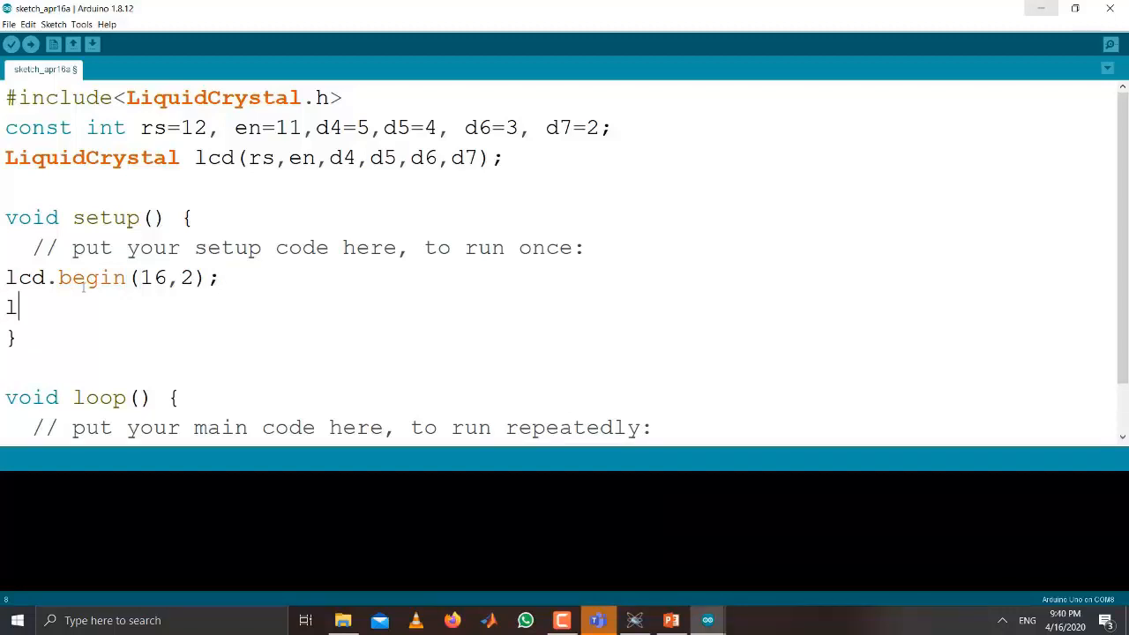
type("cd.pri")
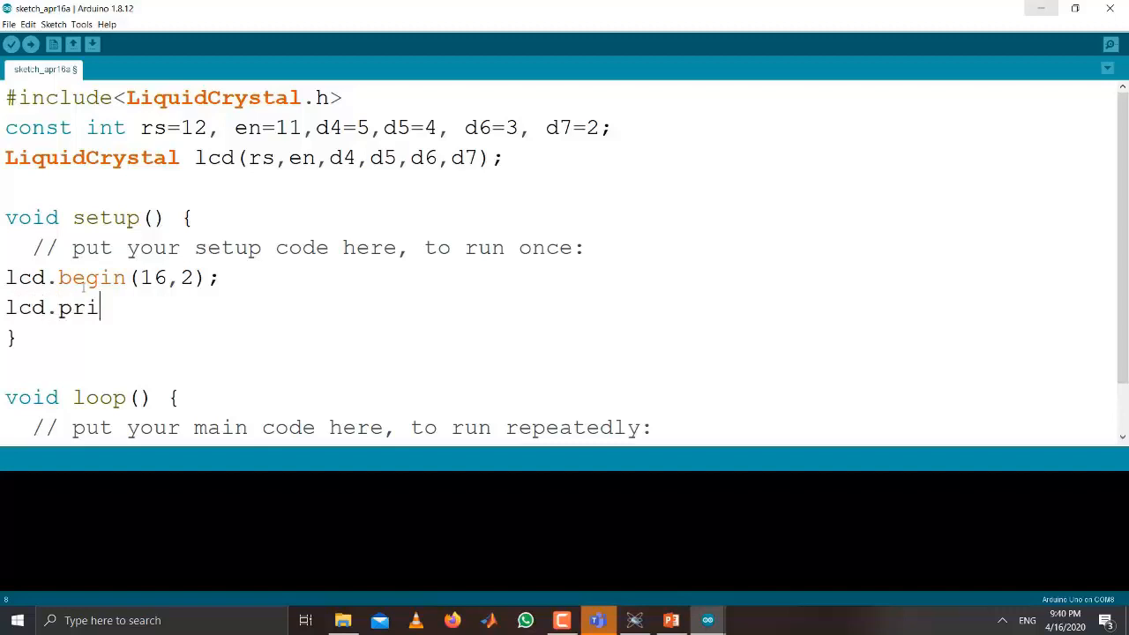
type("nt(")
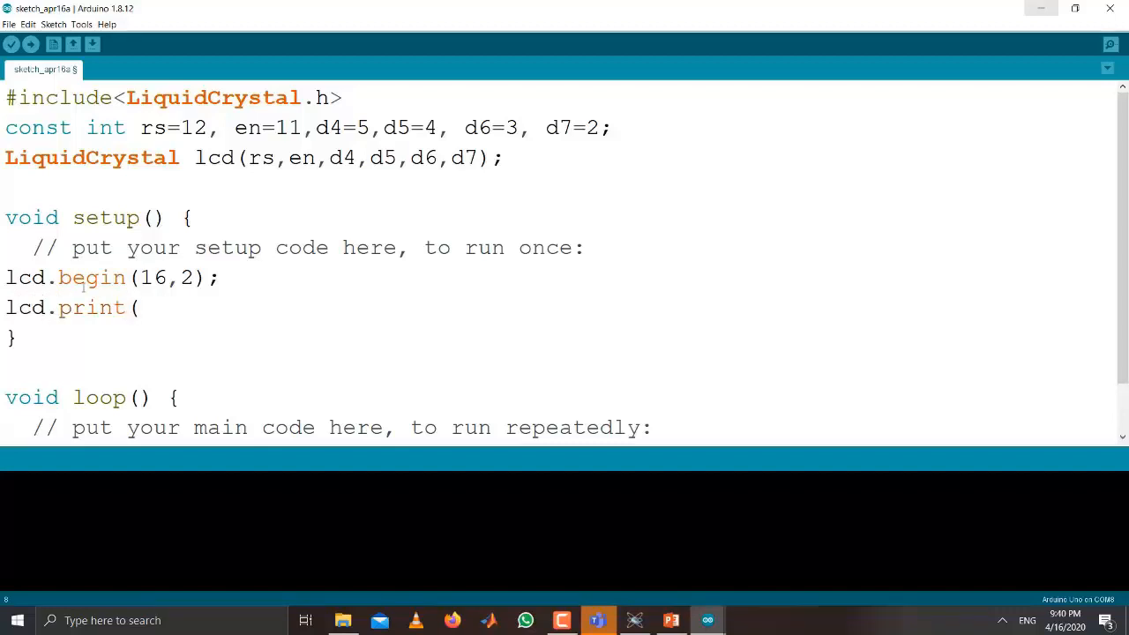
type("\"Firs")
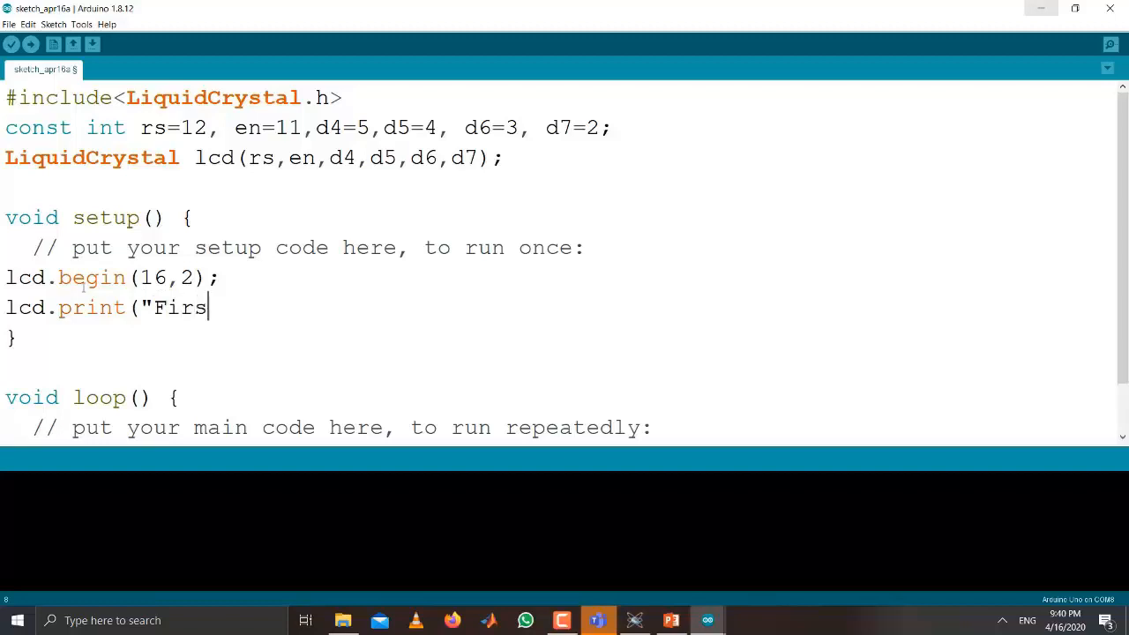
type("t")
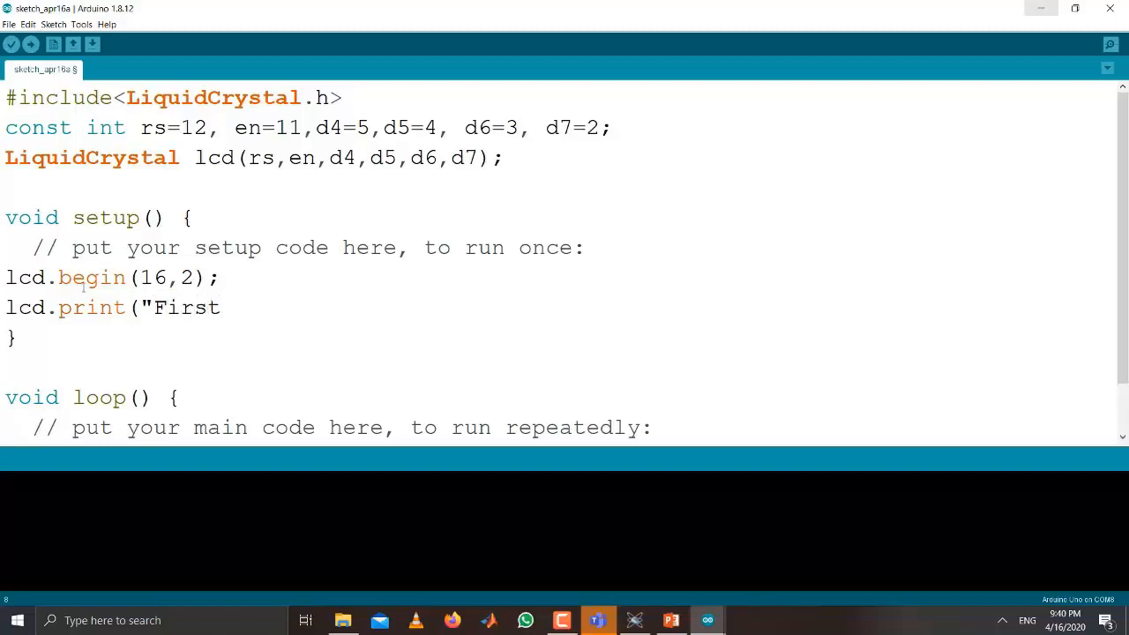
type("Co")
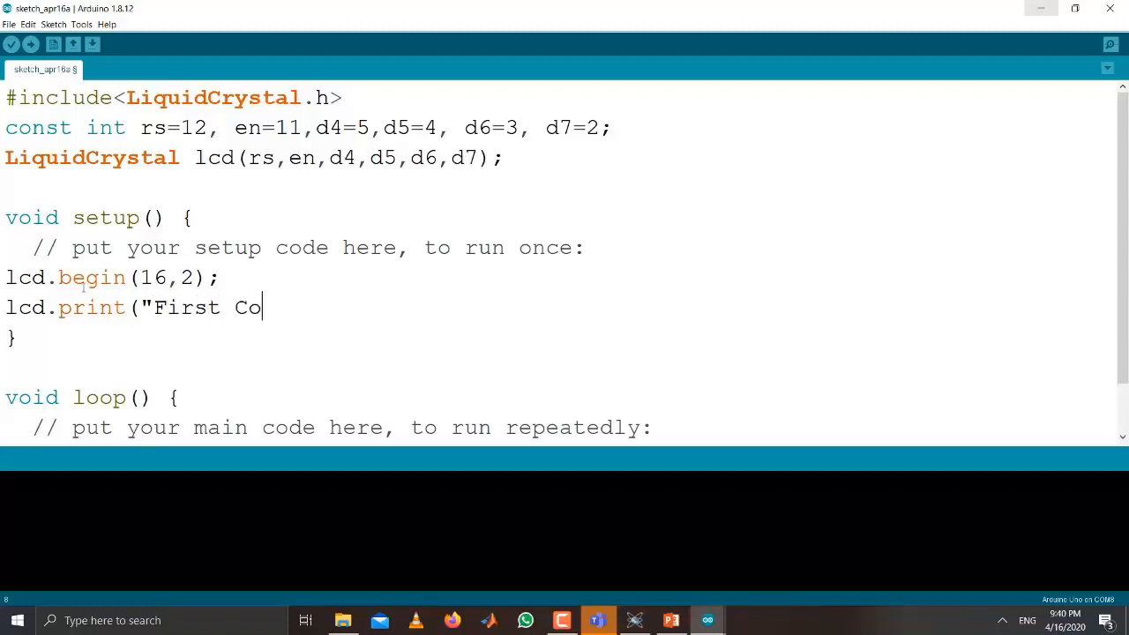
type("de\"")
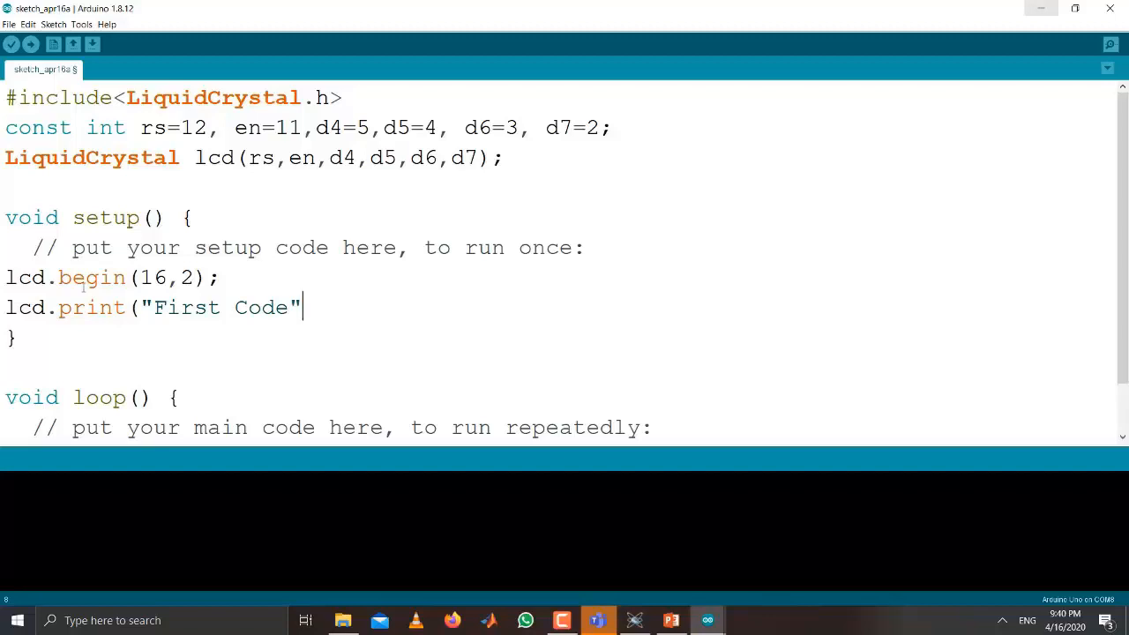
type(")")
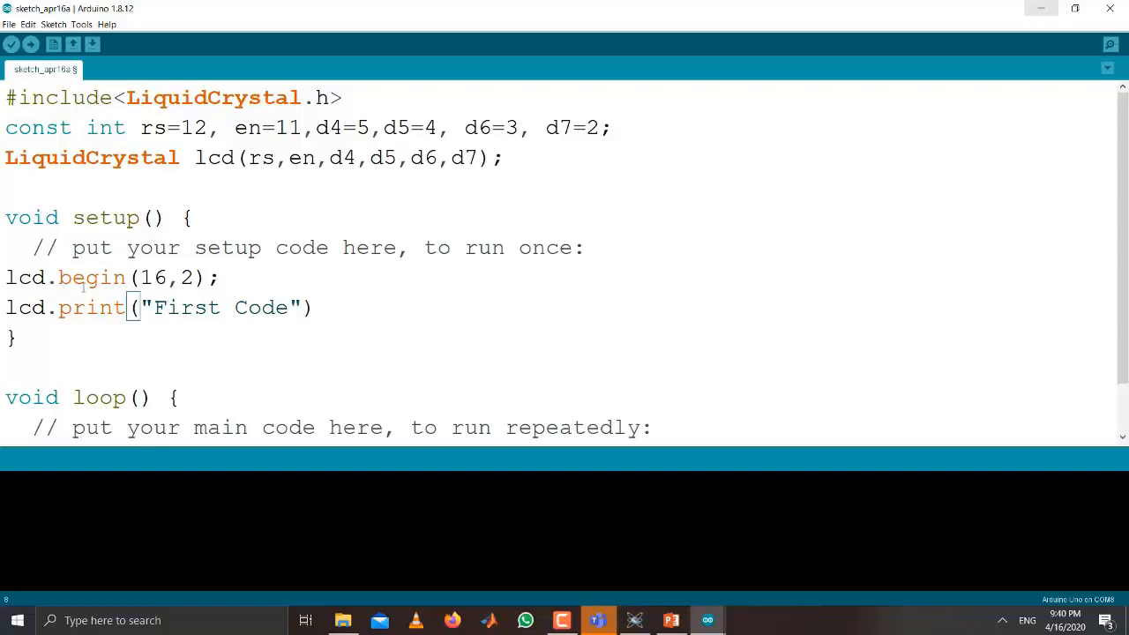
type(";")
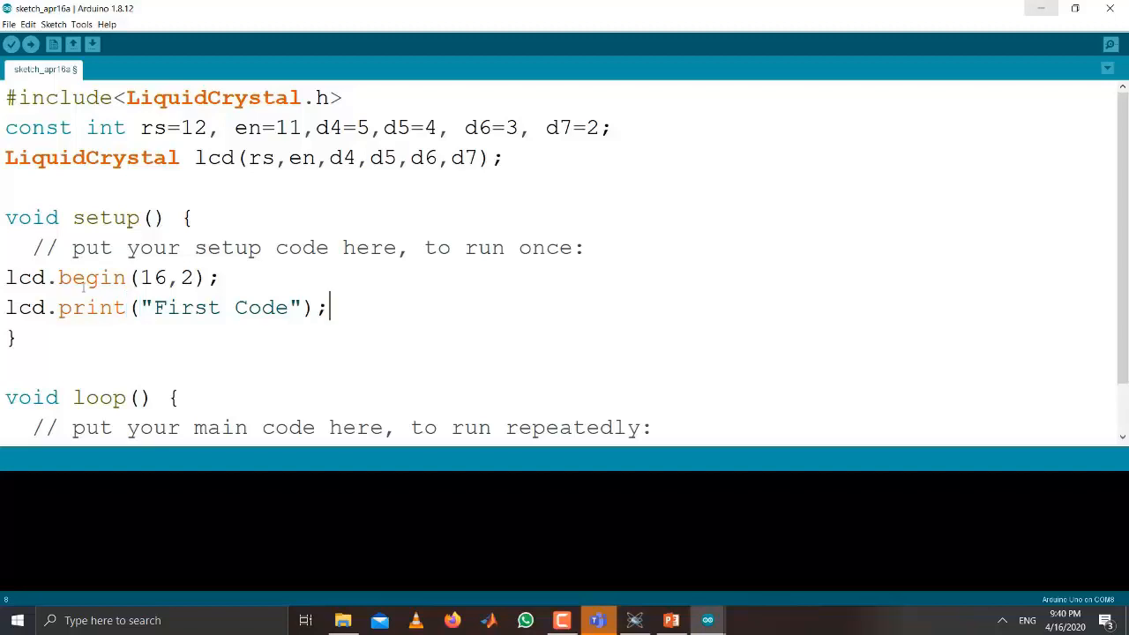
- In loop(), set the LCD cursor to column 0, row 1 with lcd.setCursor(0,1);
scroll("down", 3)
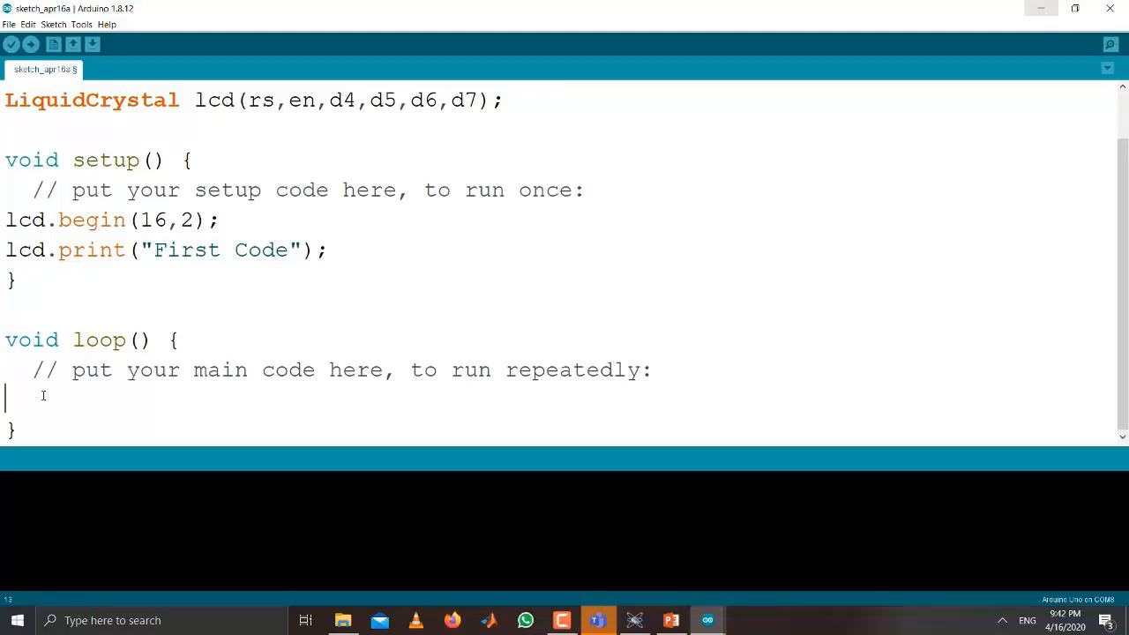
type("lc")
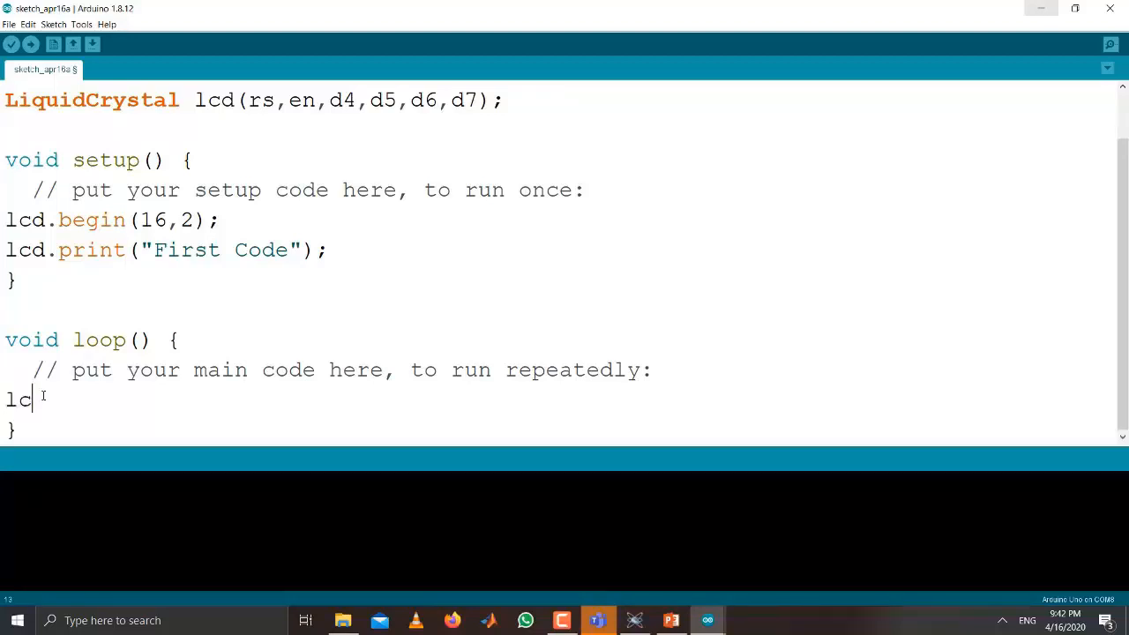
type("d")
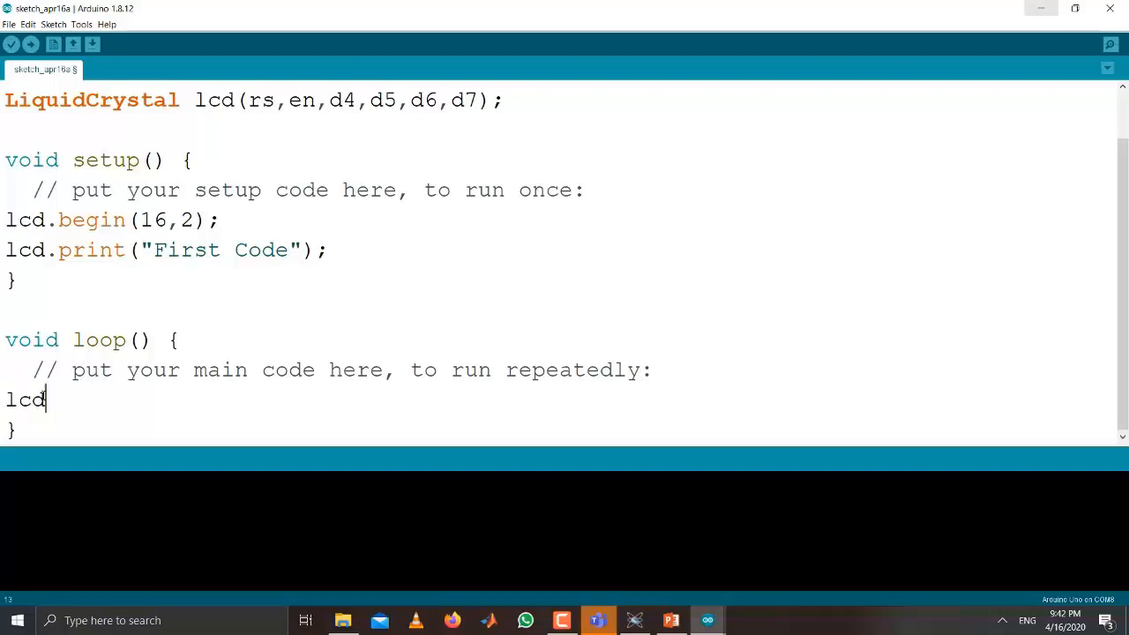
type(".")
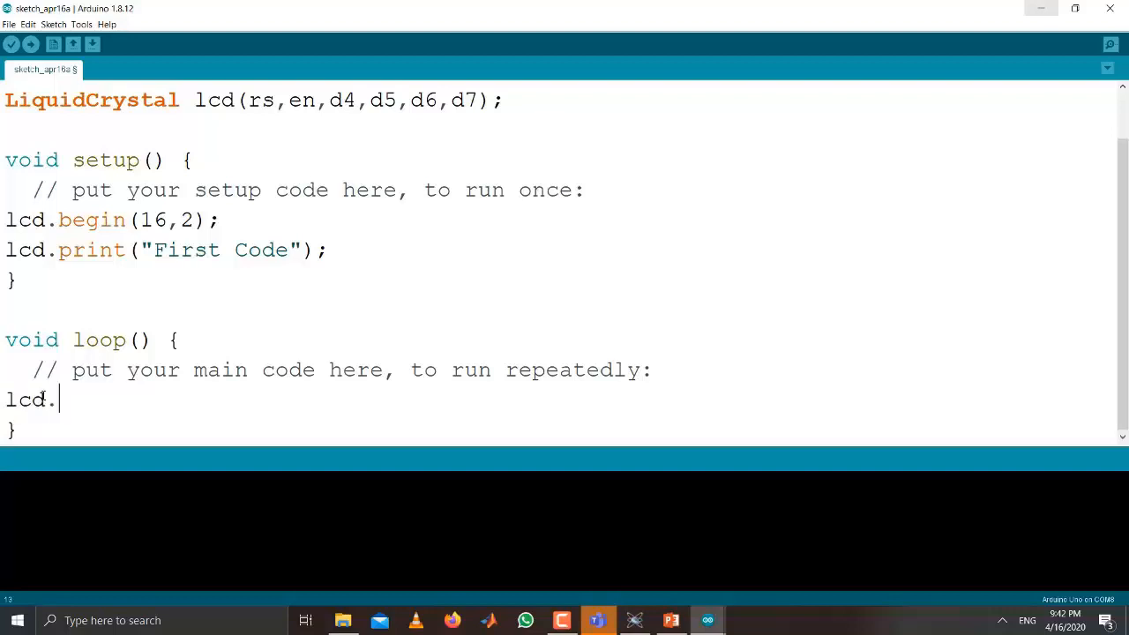
type("setC")
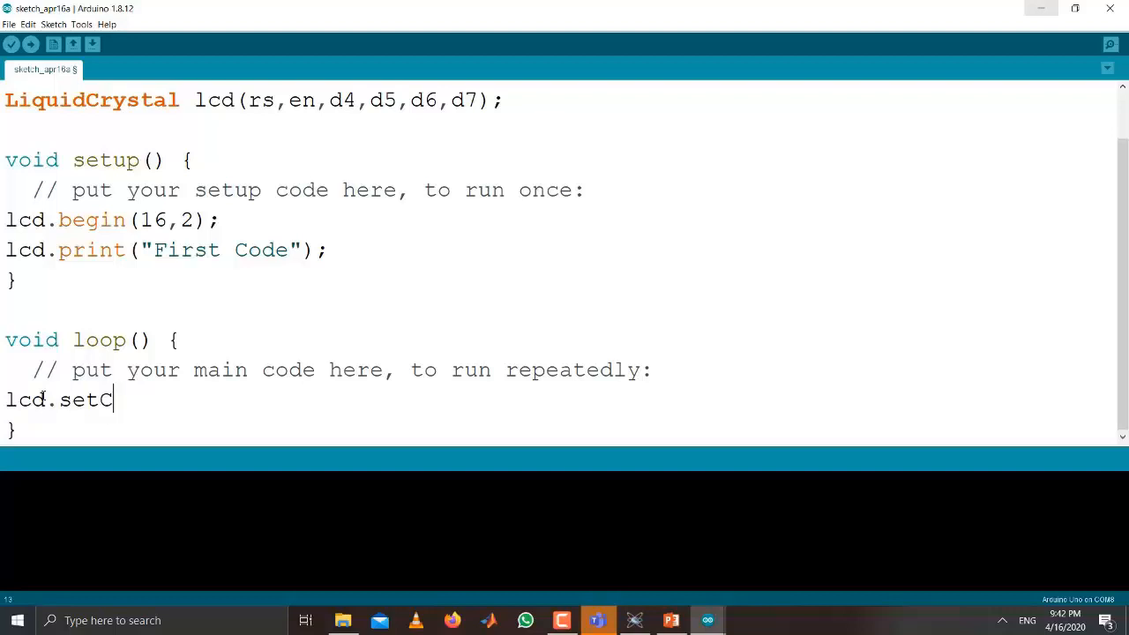
type("ursor")
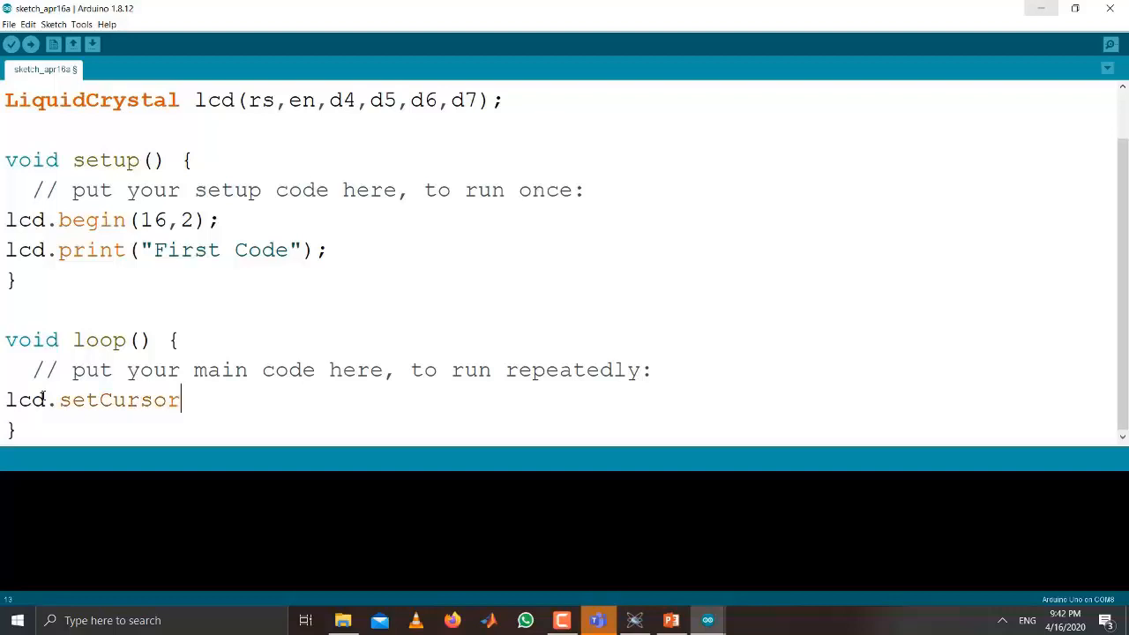
type("(")
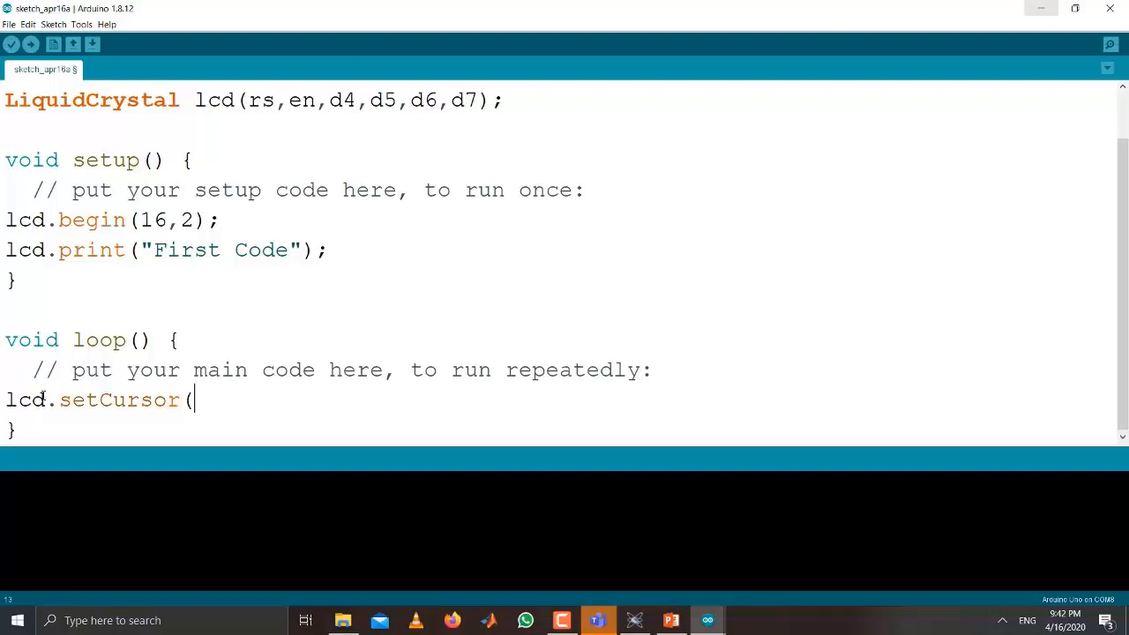
type("0,1")
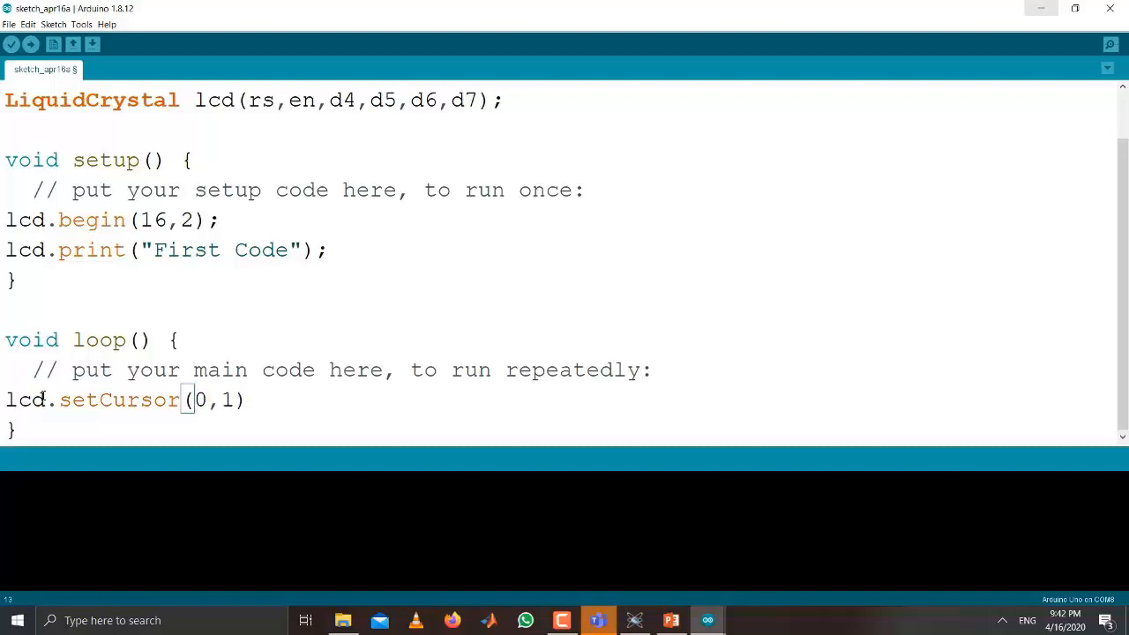
type(";")
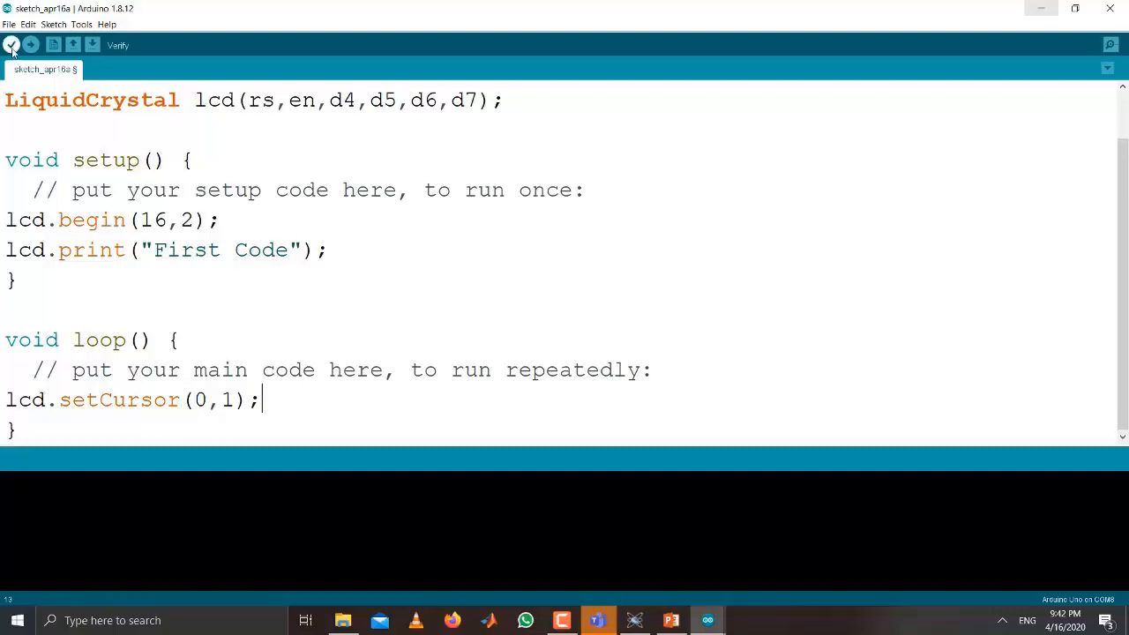
- Compile the LCD_FirstCode sketch and export its compiled binary via the Sketch menu
left_click(11, 46)
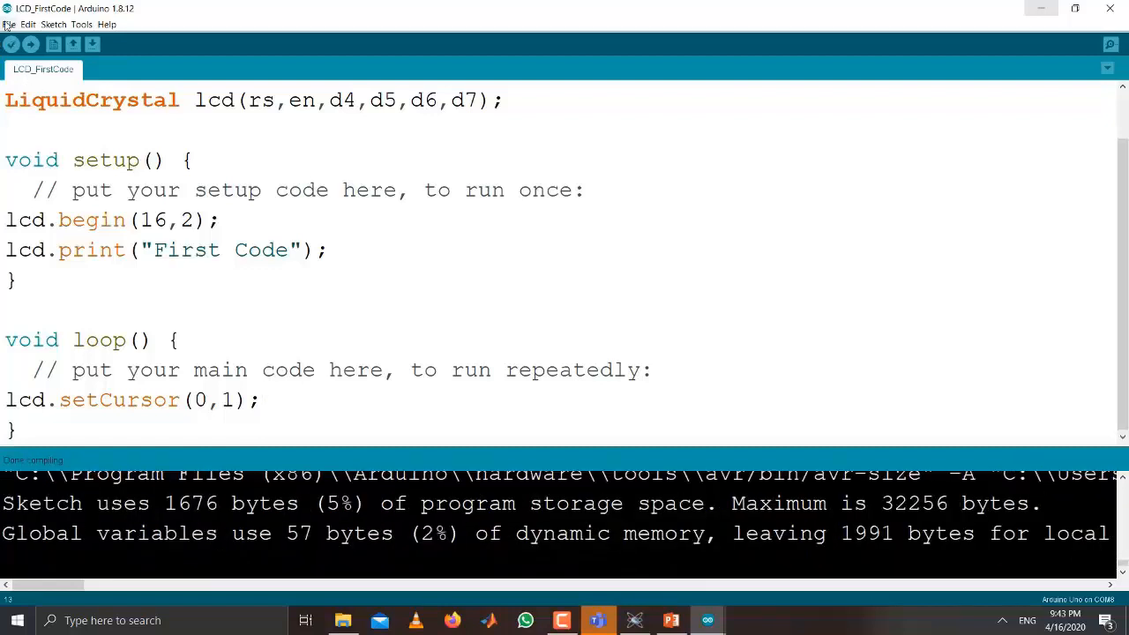
left_click(53, 24)
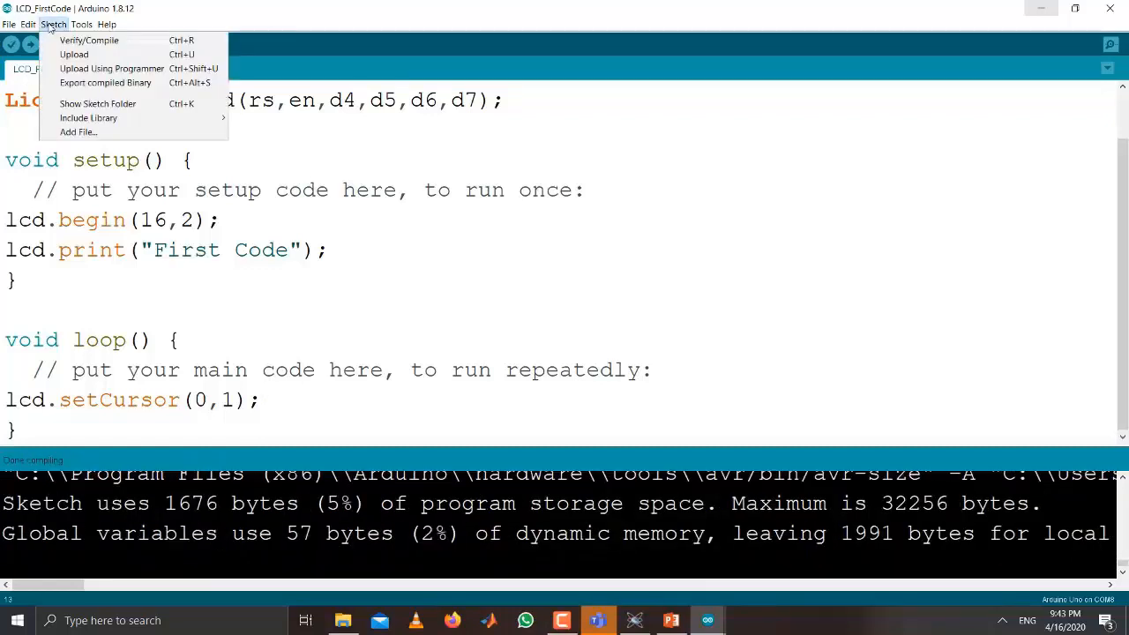
left_click(88, 39)
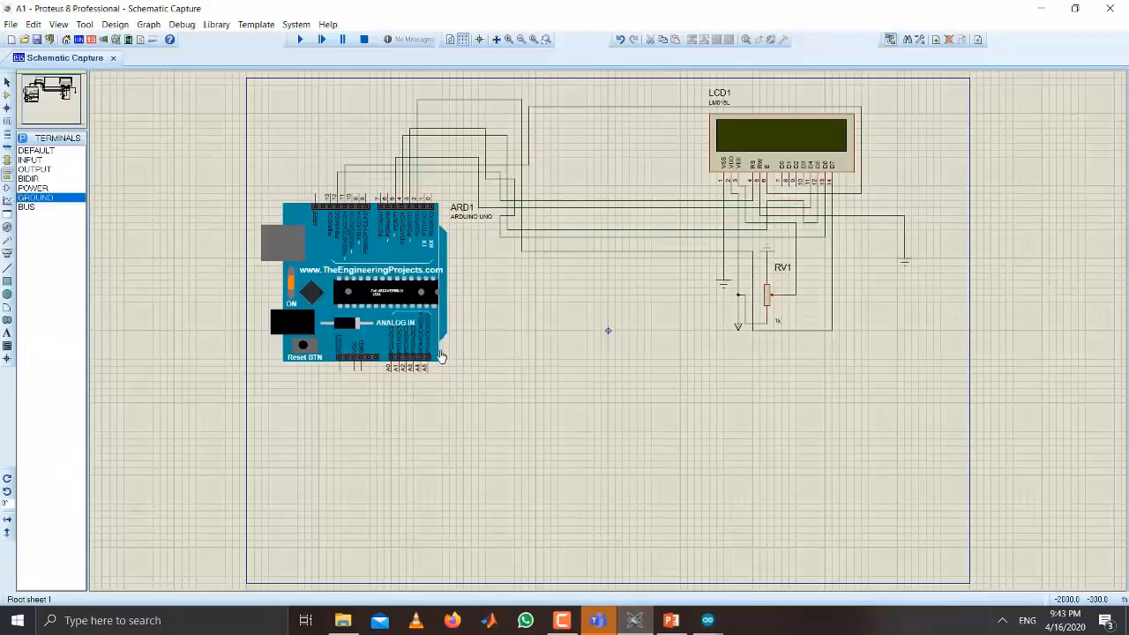
- Load LCD_FirstCode.ino.standard.hex as ARD1's program file in its component properties
left_click(379, 282)
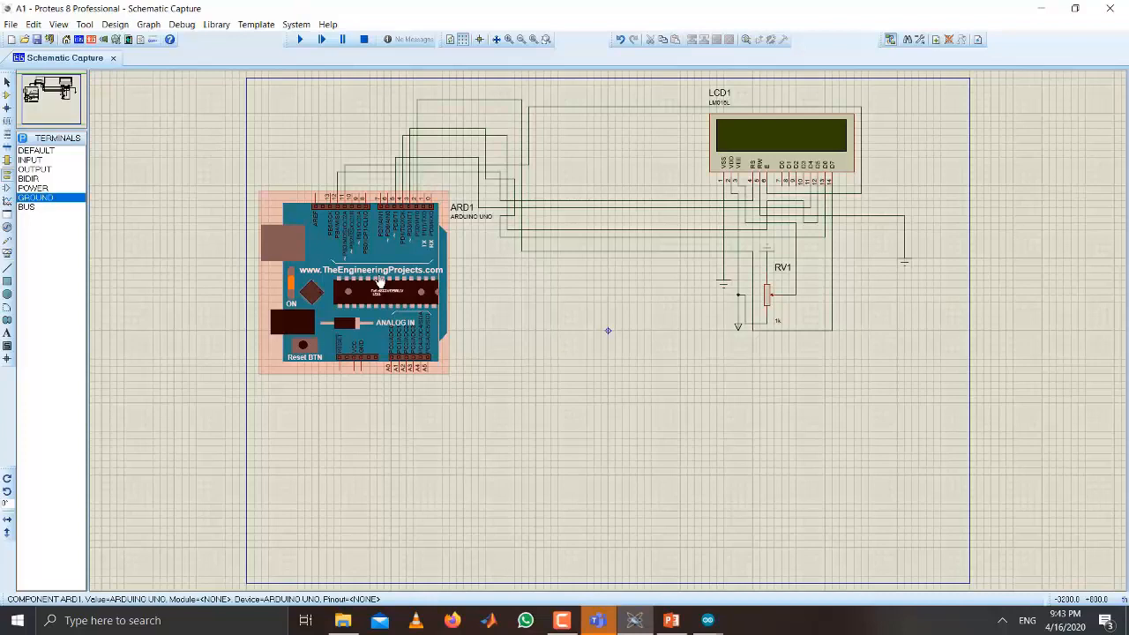
double_click(384, 291)
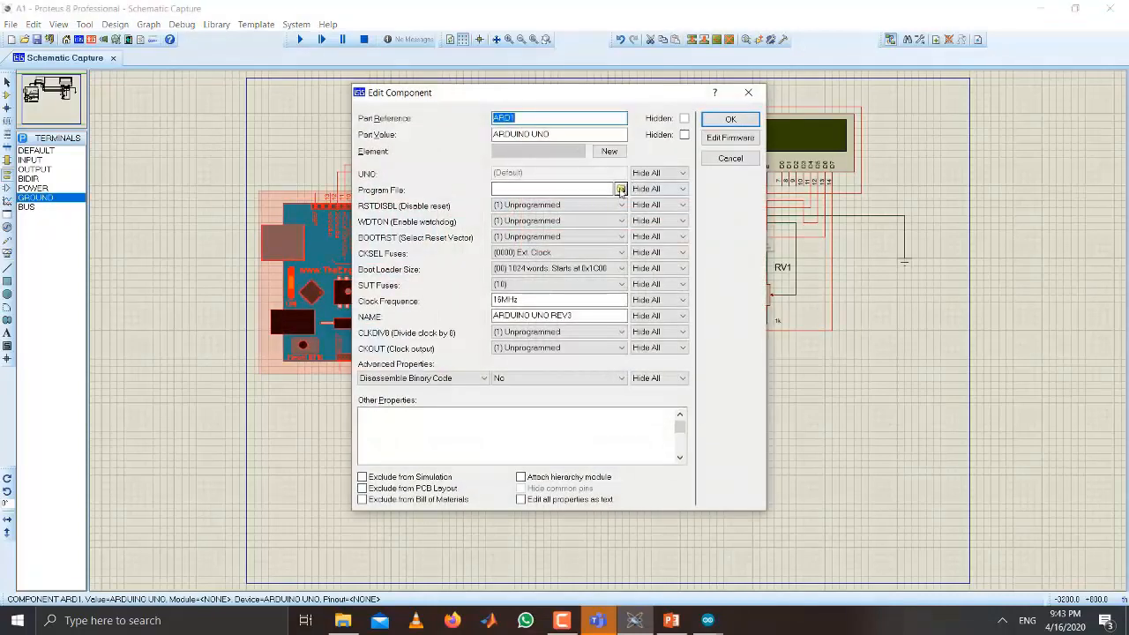
left_click(621, 189)
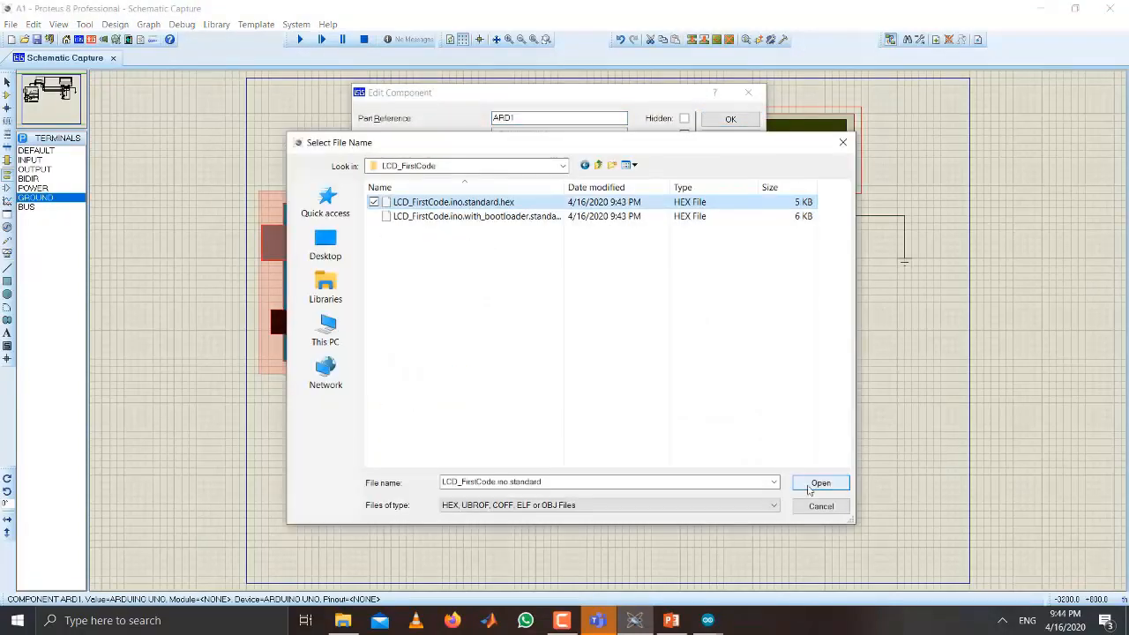
left_click(819, 483)
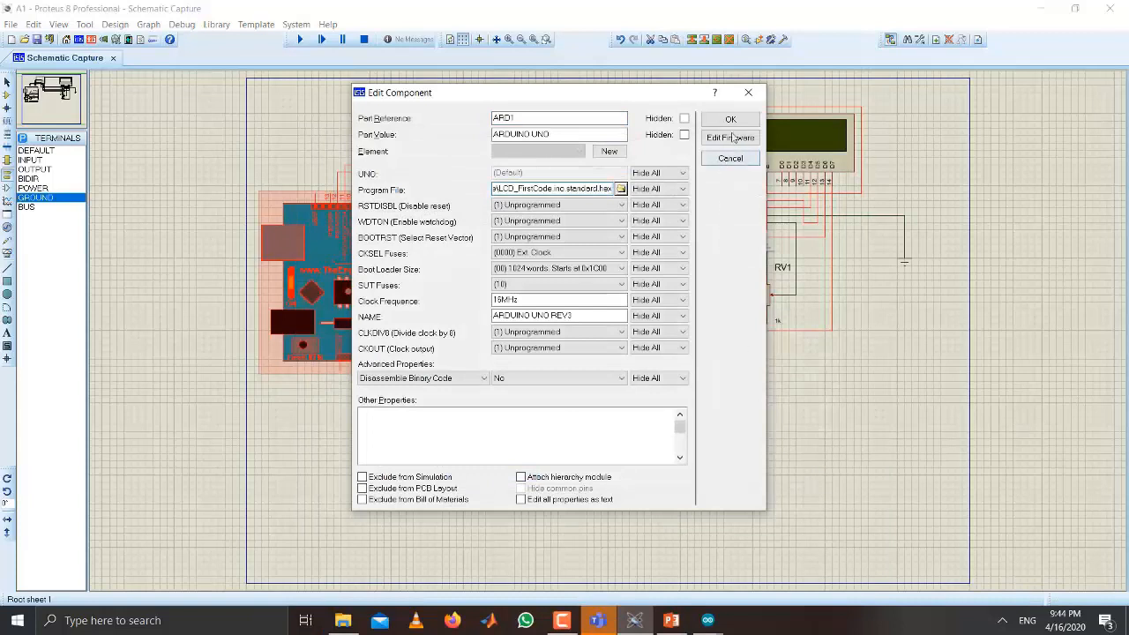
left_click(730, 120)
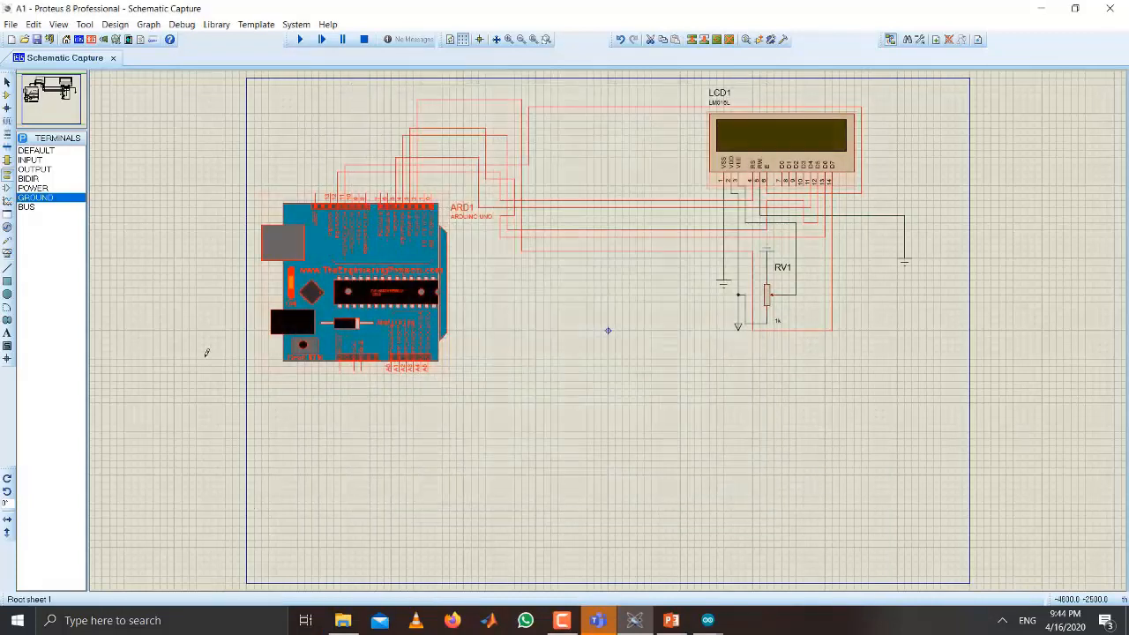
- Run the simulation so the 16x2 LCD shows 'First Code'
left_click(300, 39)
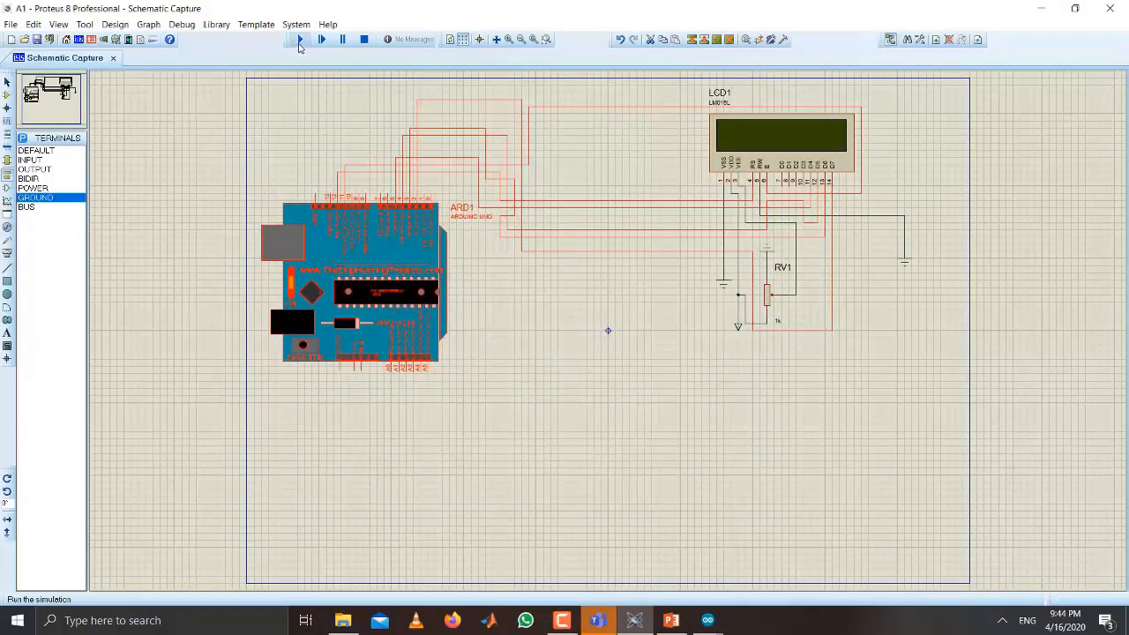
left_click(300, 39)
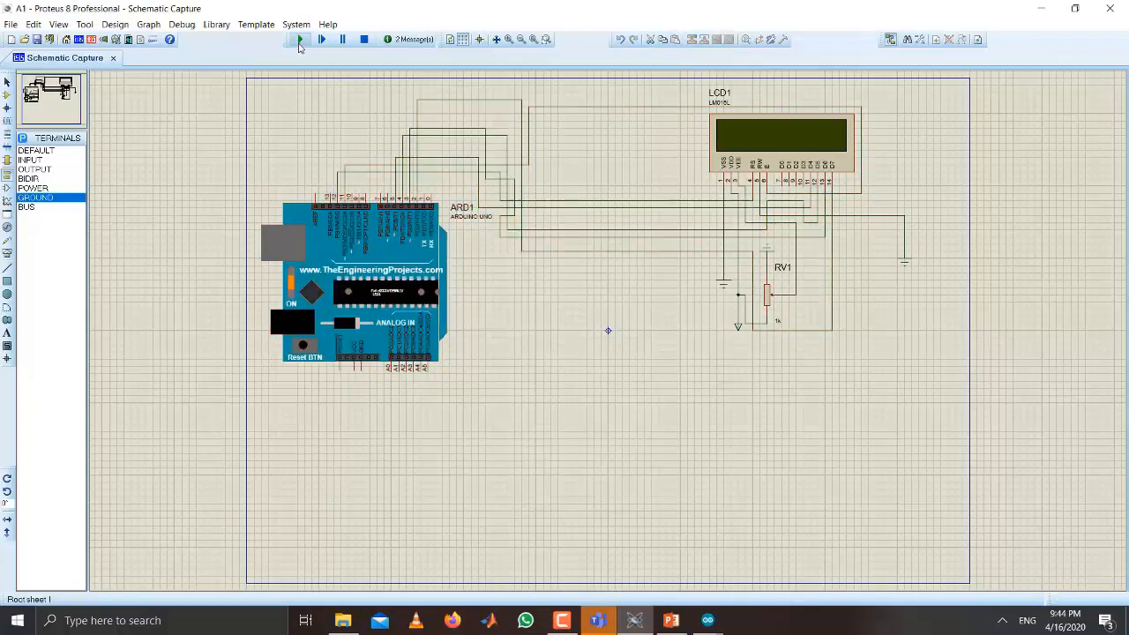
left_click(300, 39)
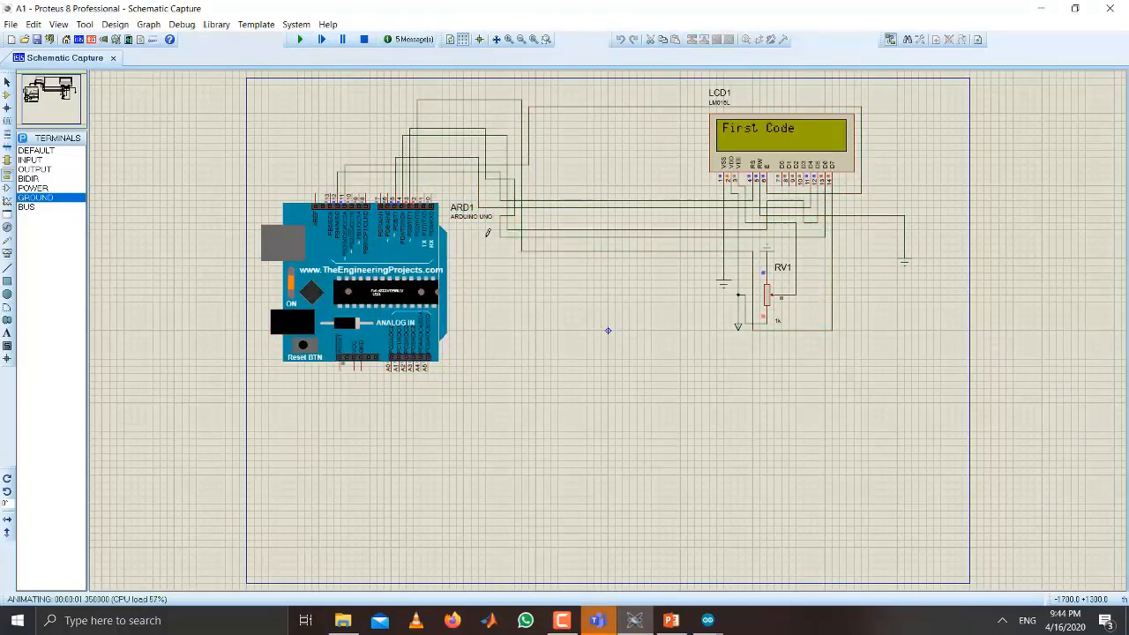